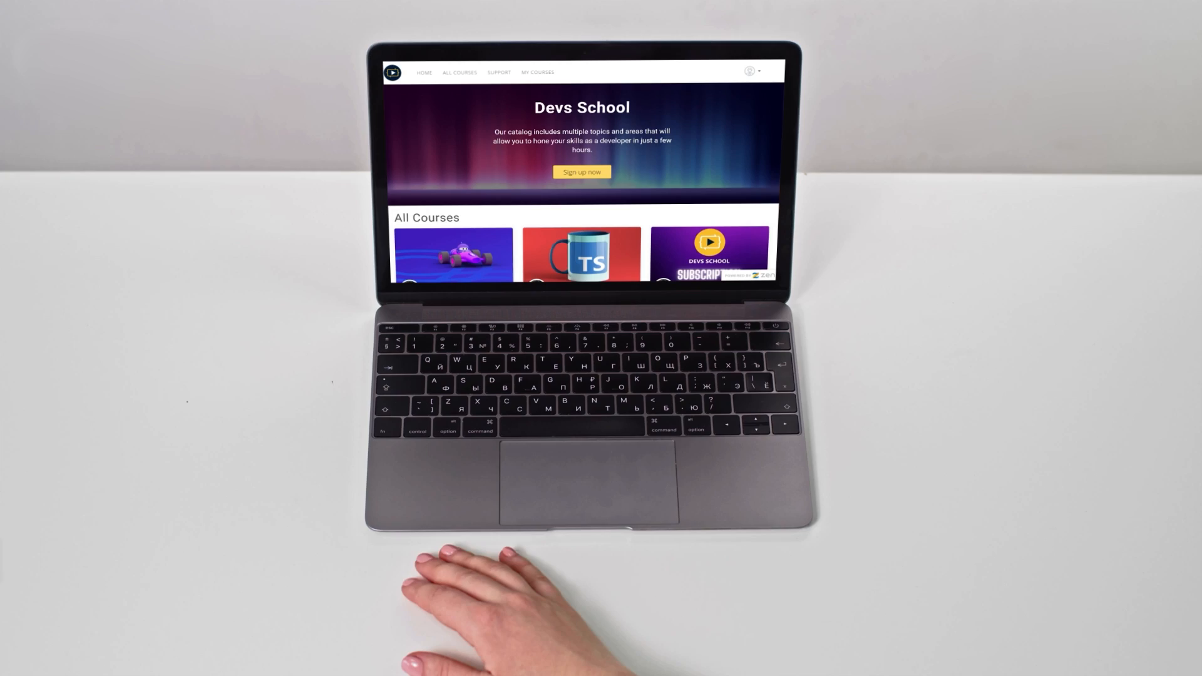
# Start adding a new item to the Views folder and choose the .NET MAUI ContentPage (XAML) template.
pyautogui.scroll(-3)
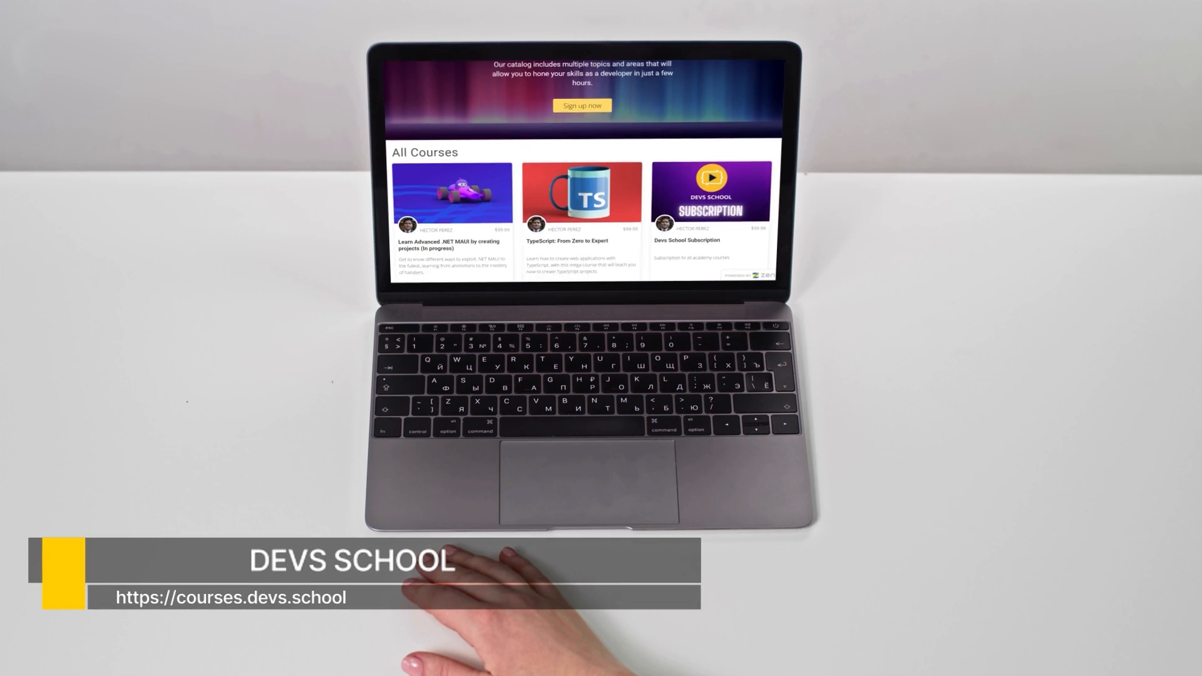
pyautogui.scroll(-3)
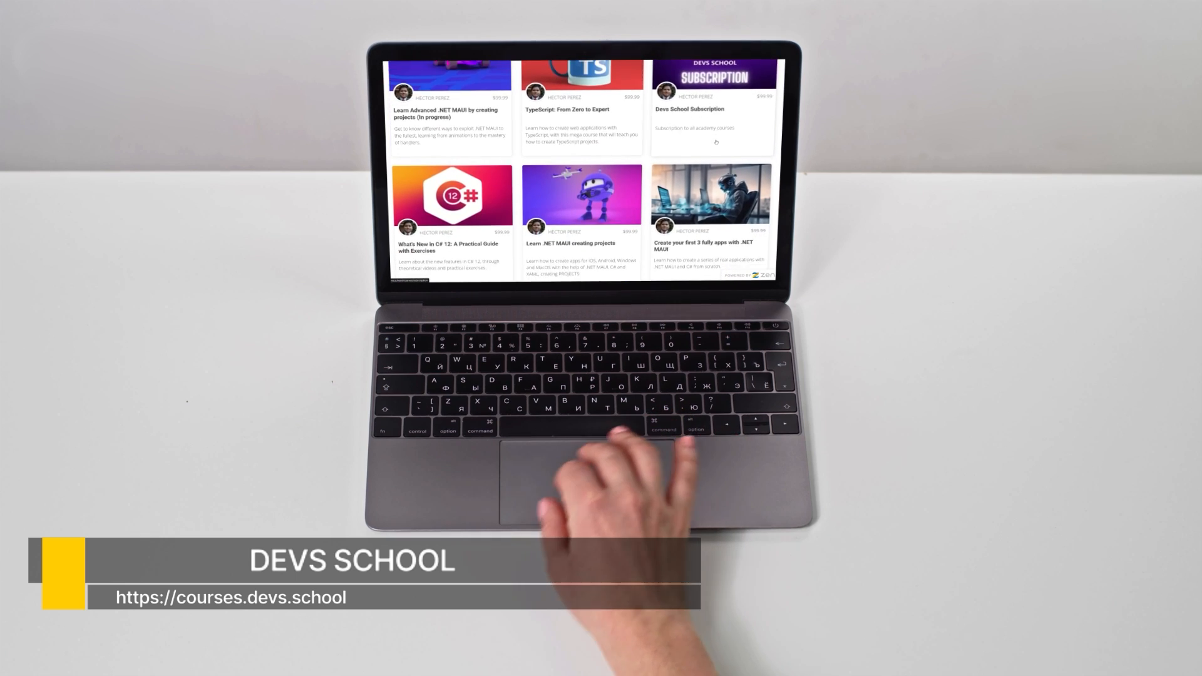
pyautogui.scroll(-3)
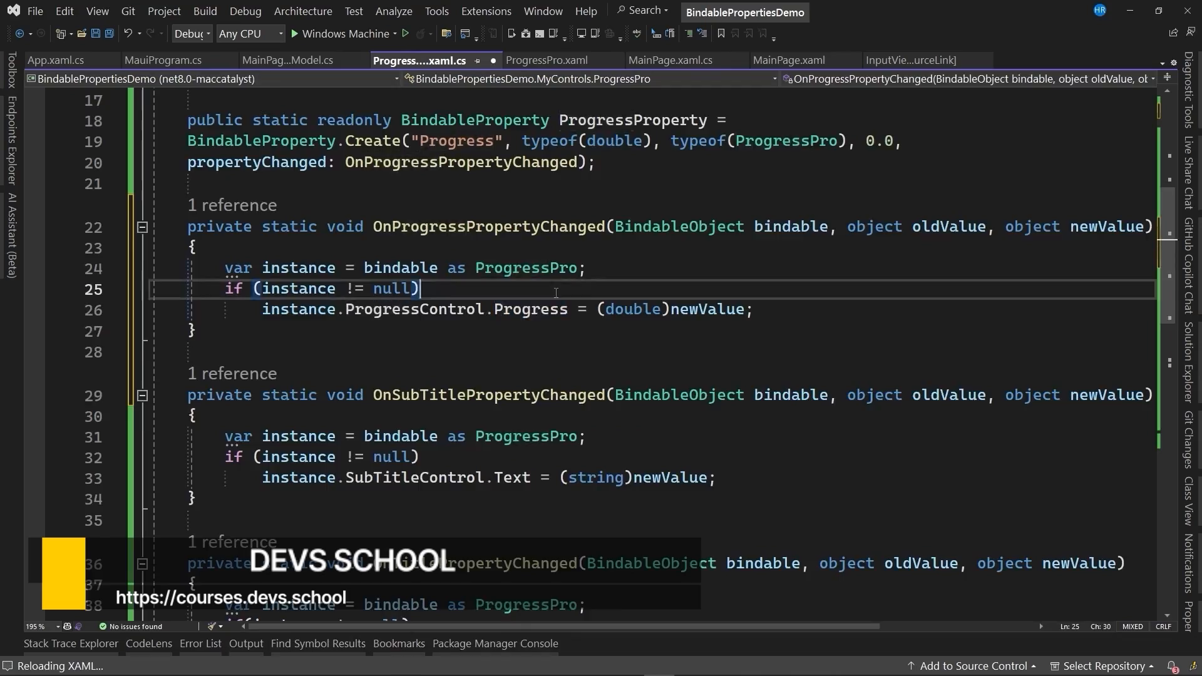
pyautogui.click(286, 60)
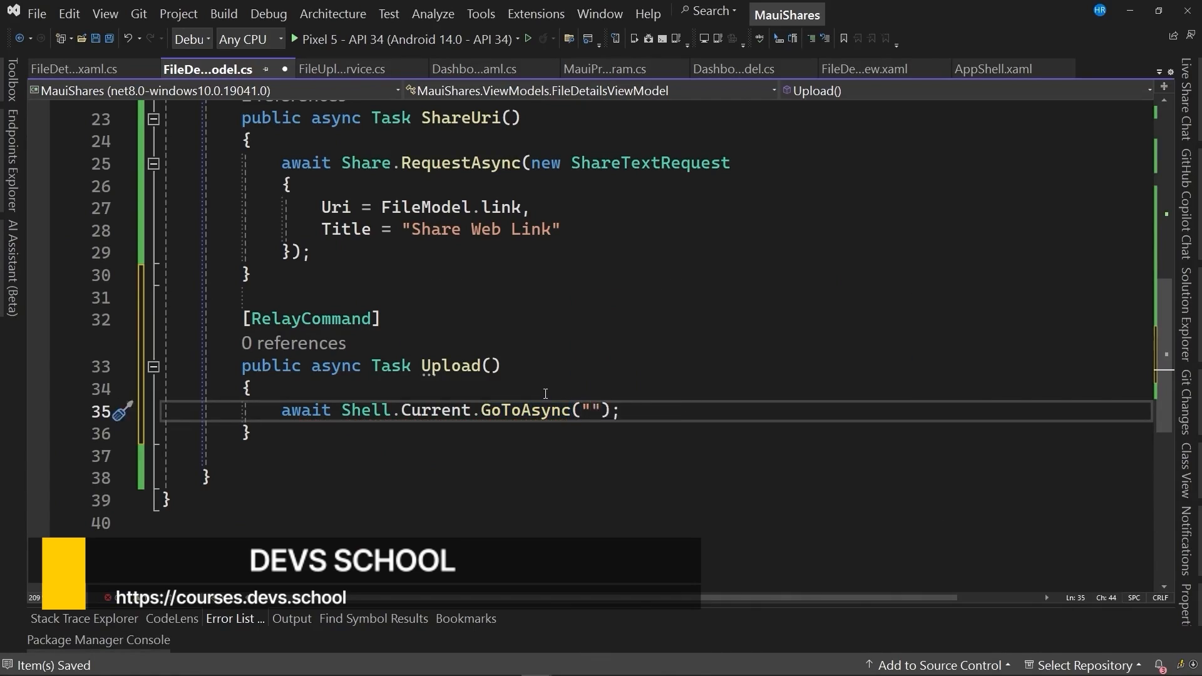
pyautogui.click(527, 38)
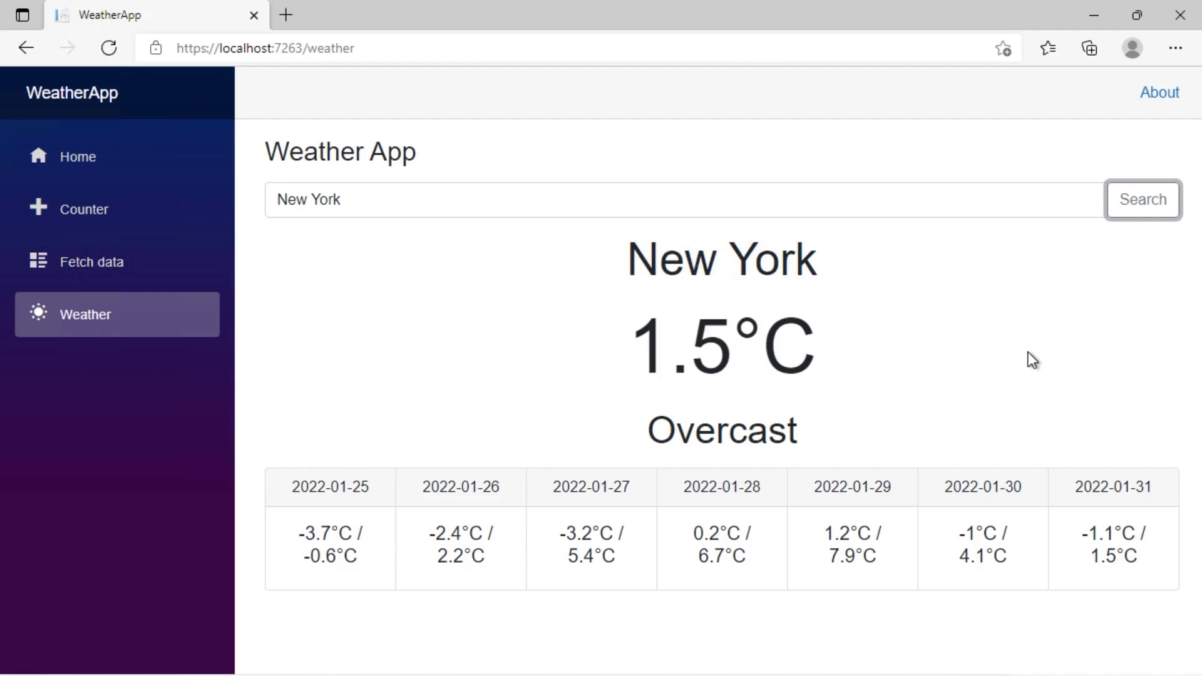
pyautogui.click(1141, 199)
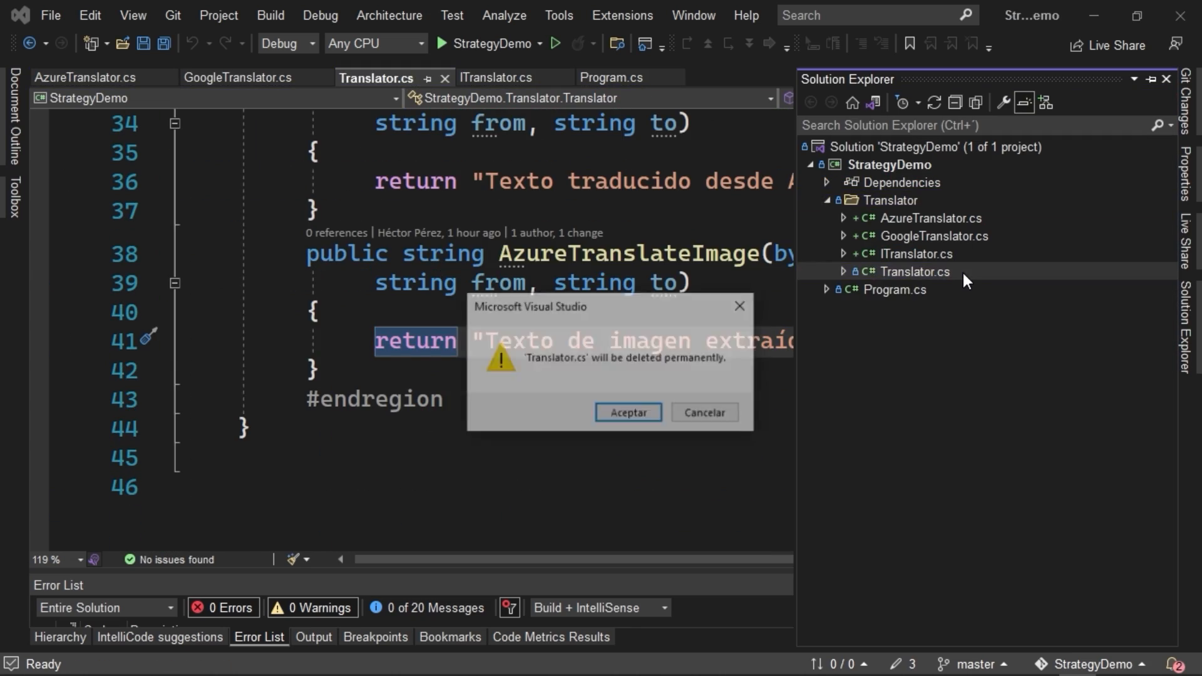
pyautogui.click(627, 412)
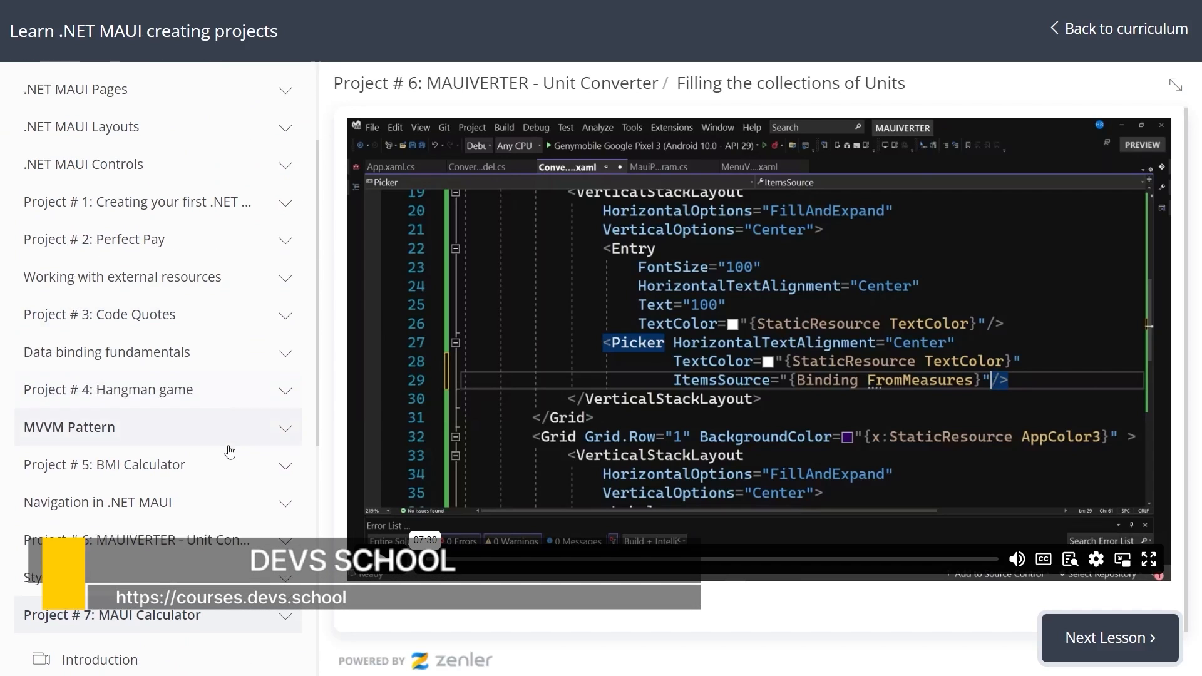
pyautogui.scroll(-3)
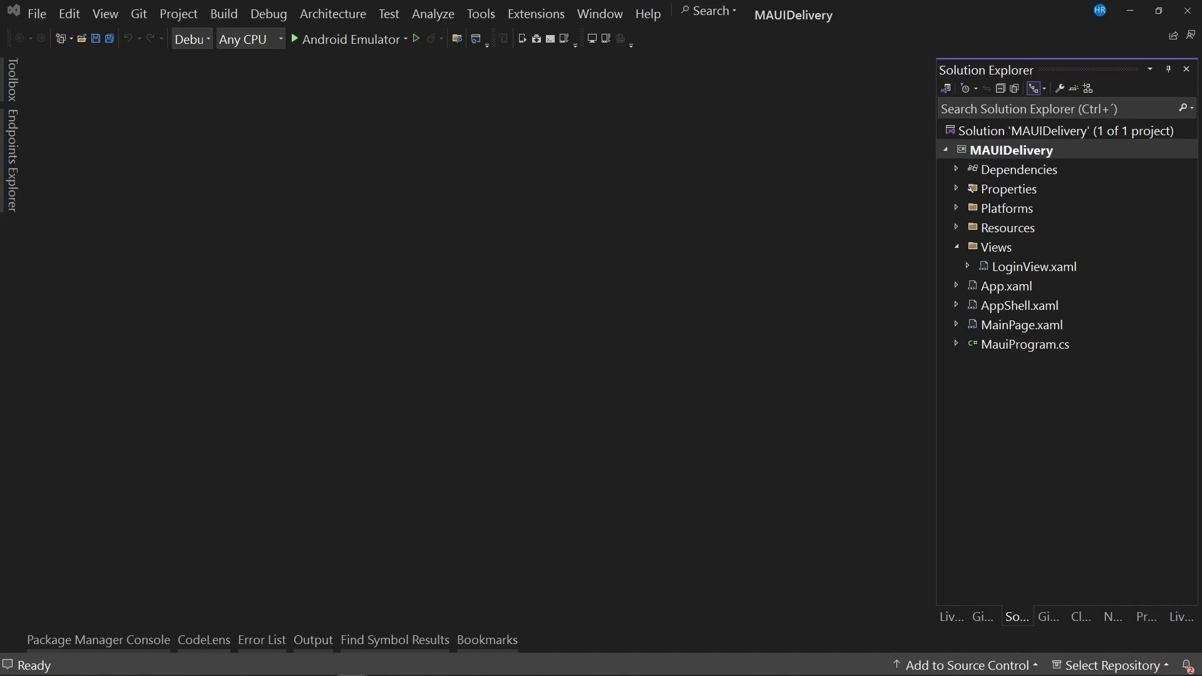
pyautogui.moveTo(750, 238)
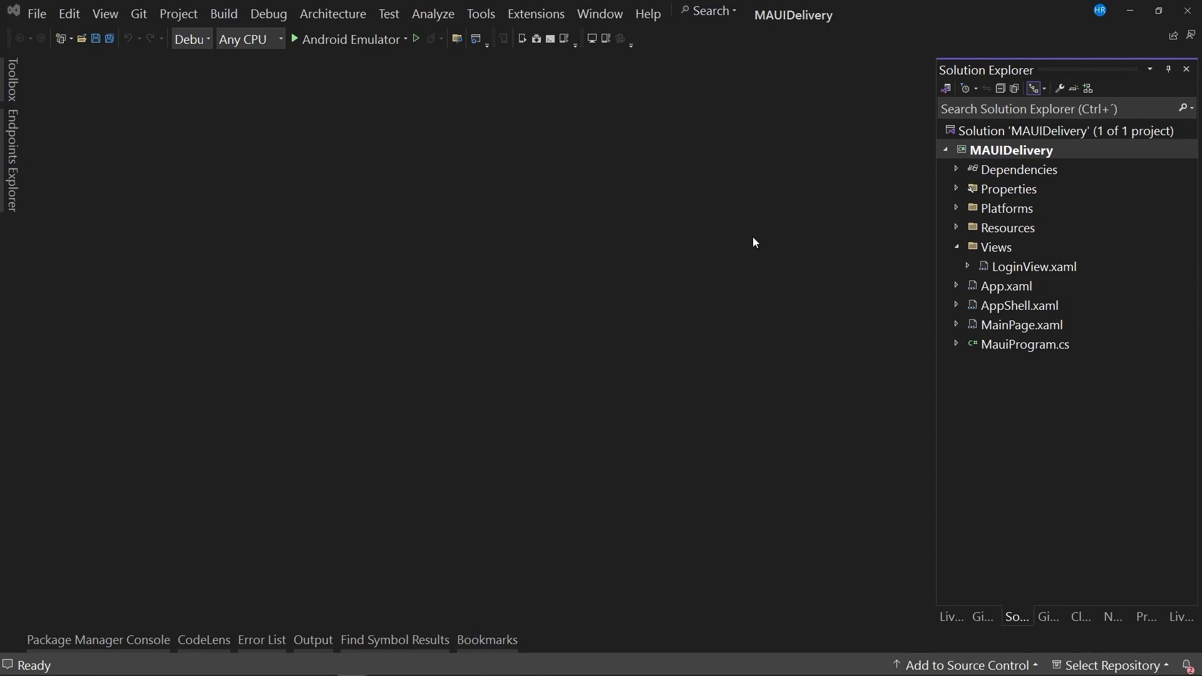
pyautogui.moveTo(925, 183)
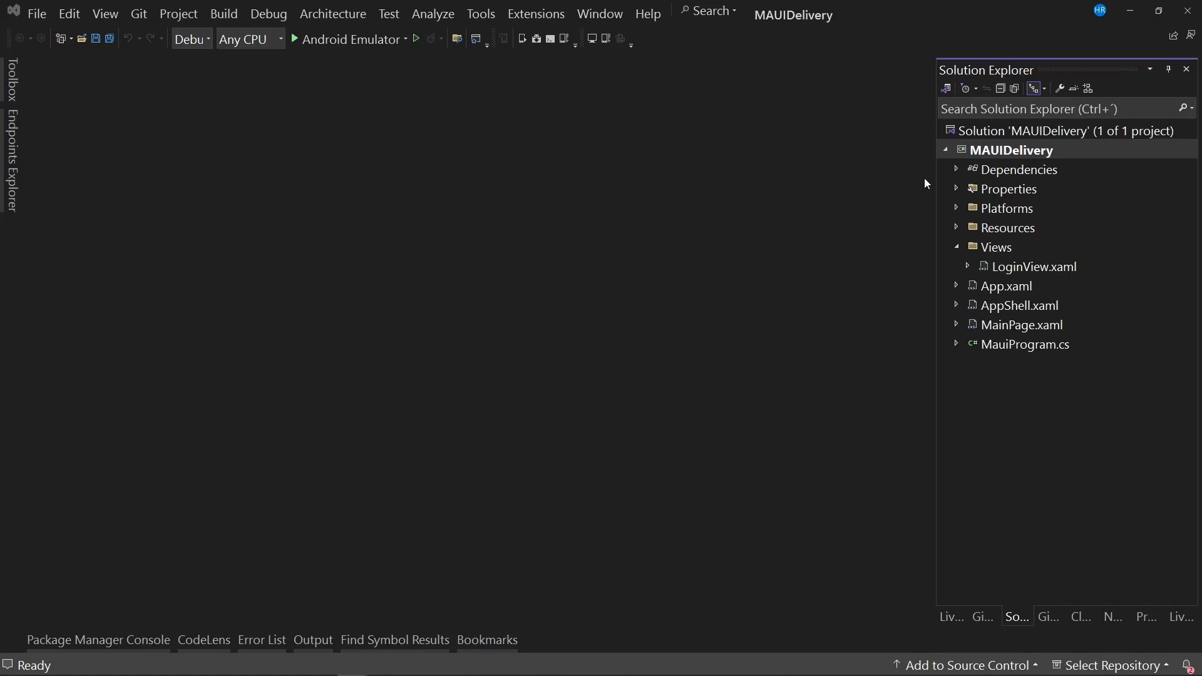
pyautogui.moveTo(958, 223)
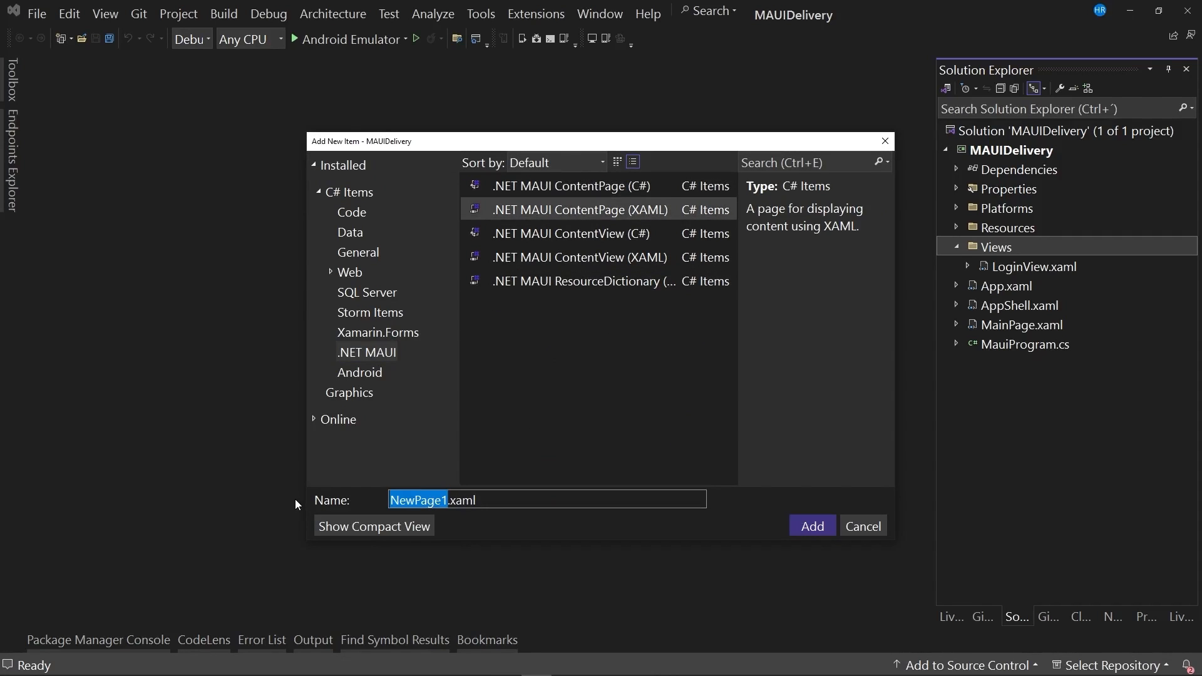
# Name the new page CreateAccountView and add it to the project.
pyautogui.write('CreateAccount')
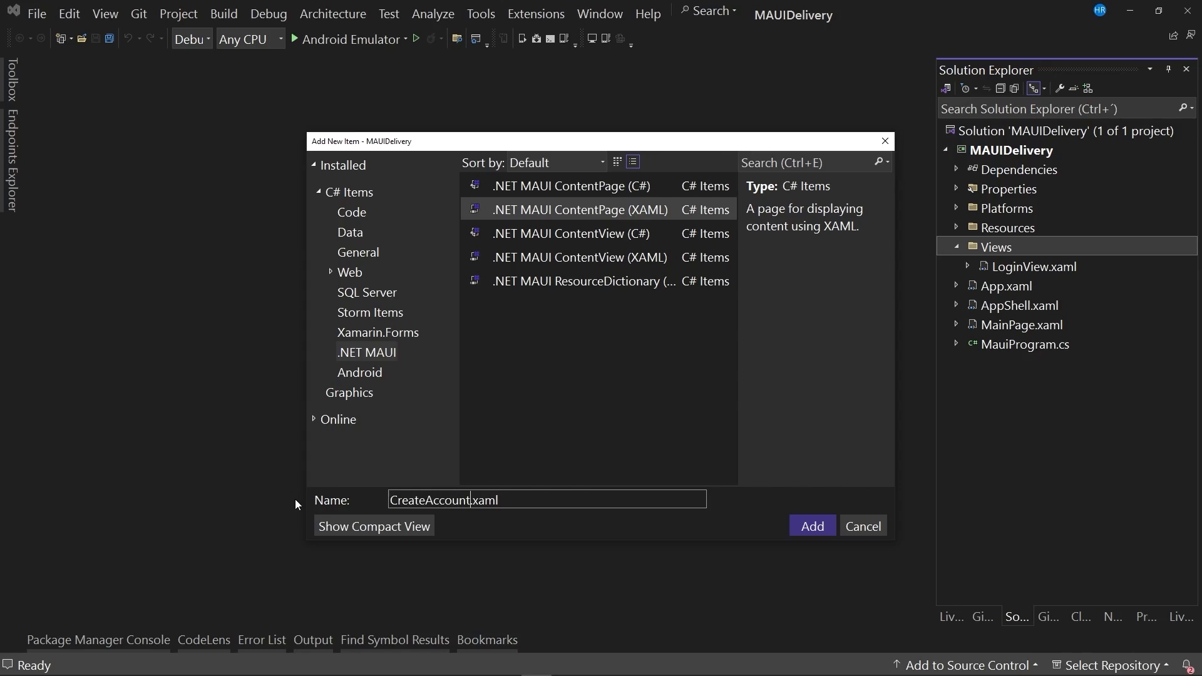
pyautogui.click(812, 525)
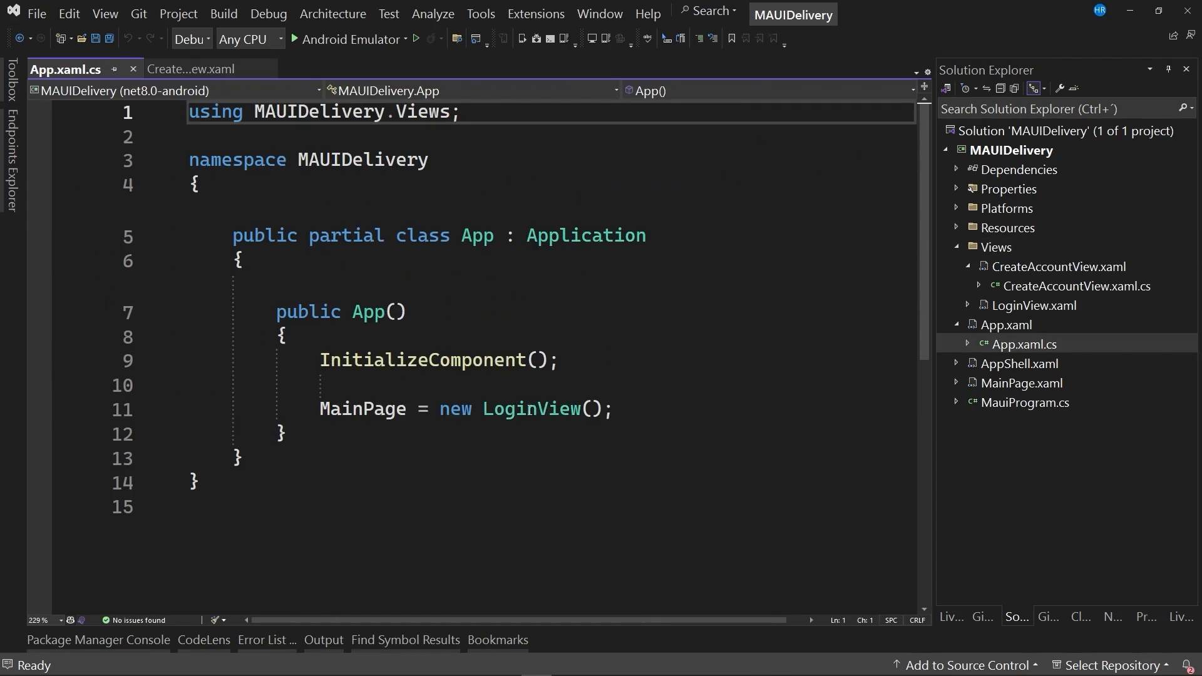
# Replace new LoginView() with new CreateAccountView() as the app's start page.
pyautogui.doubleClick(529, 335)
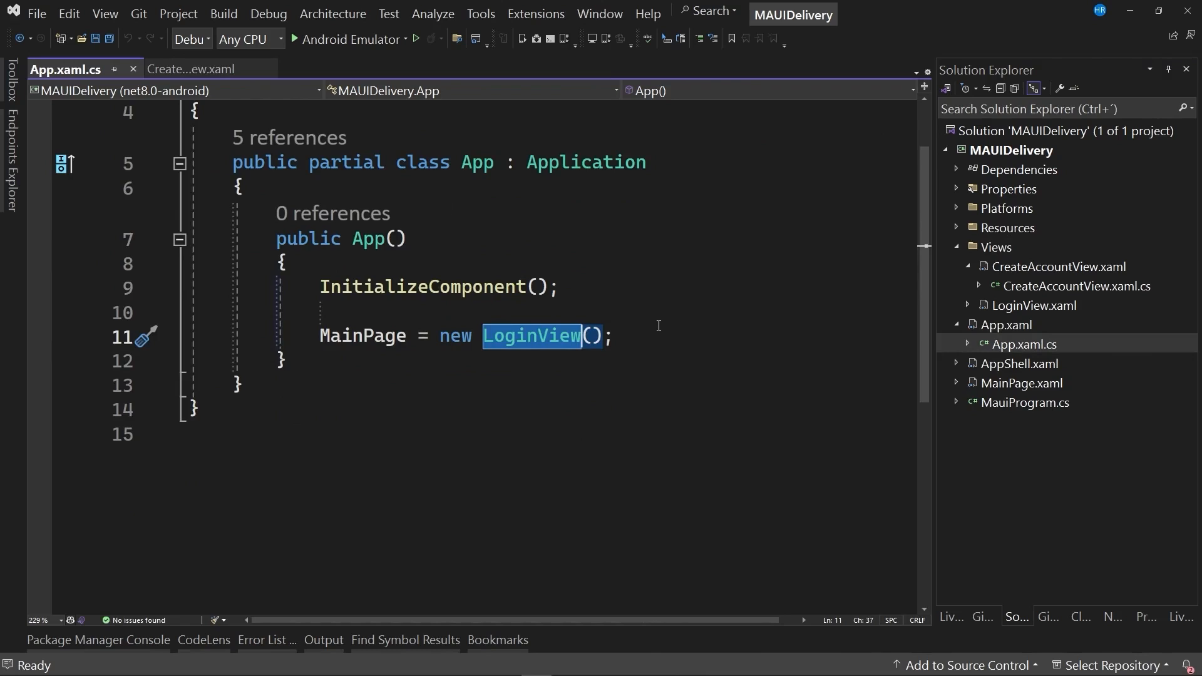
pyautogui.write('Create')
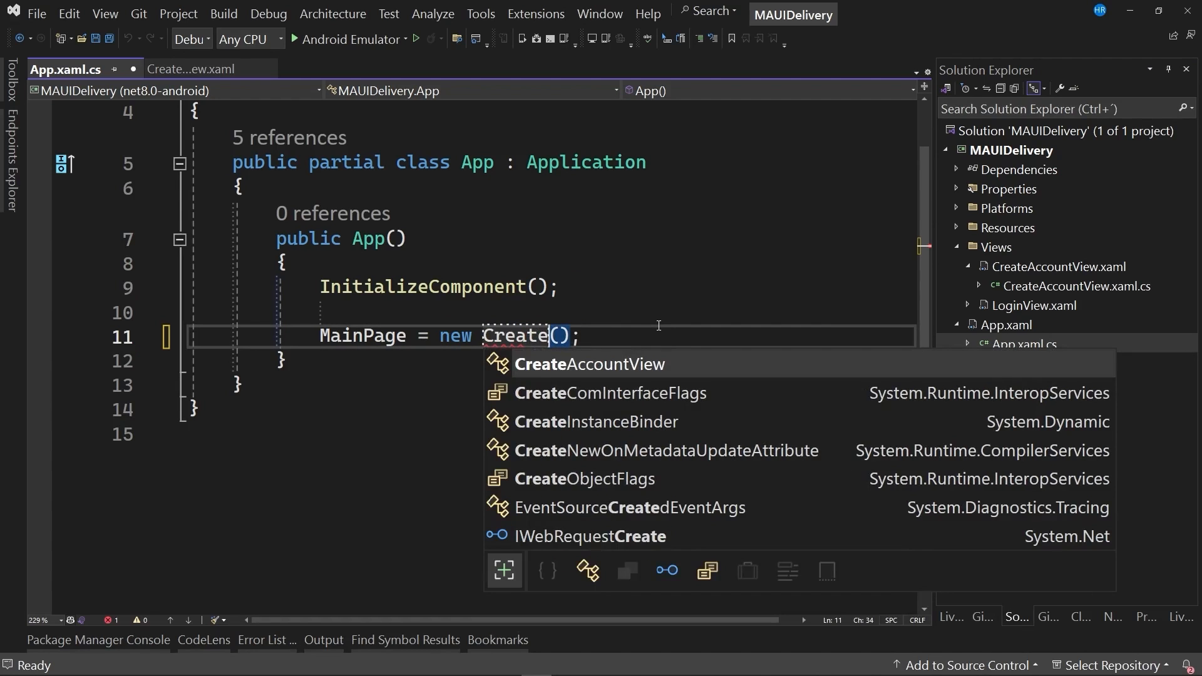
pyautogui.click(588, 363)
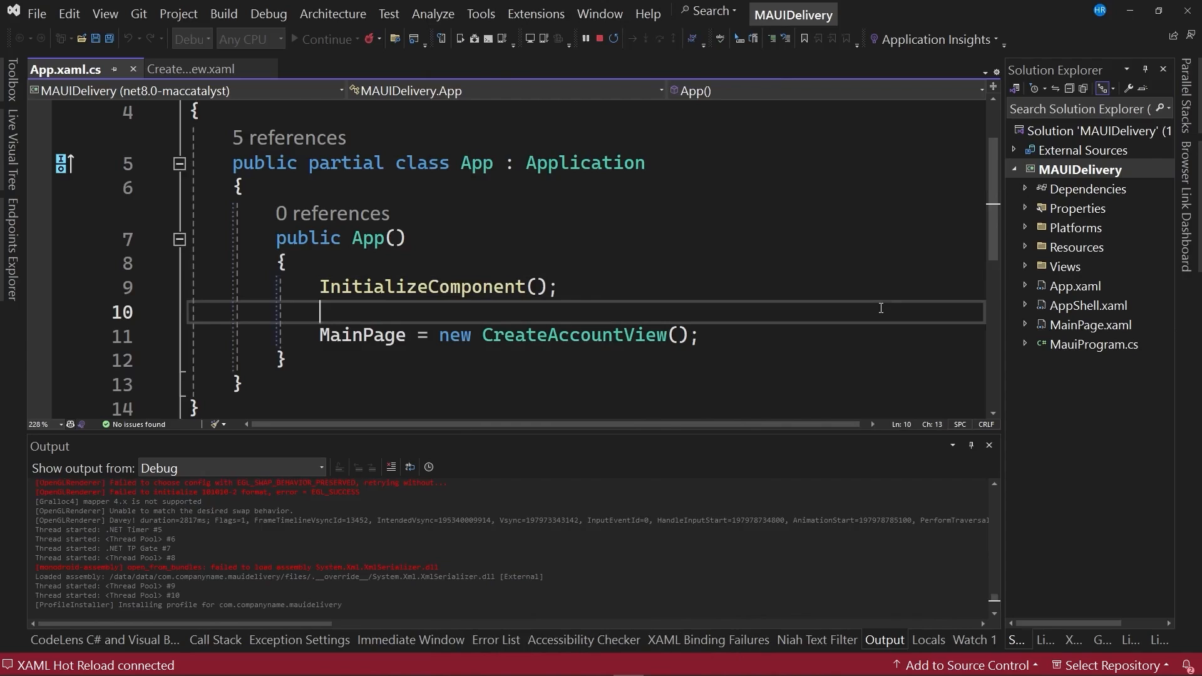
# Open LoginView.xaml from the Views folder in Solution Explorer.
pyautogui.click(1025, 266)
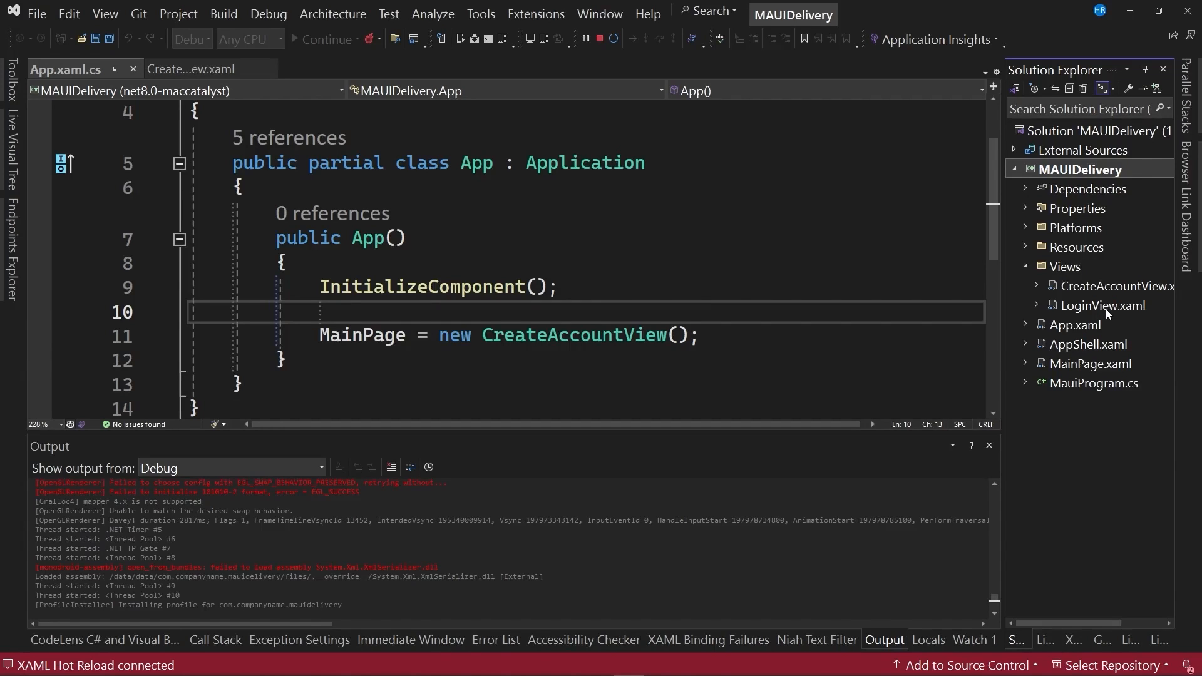
pyautogui.doubleClick(1102, 306)
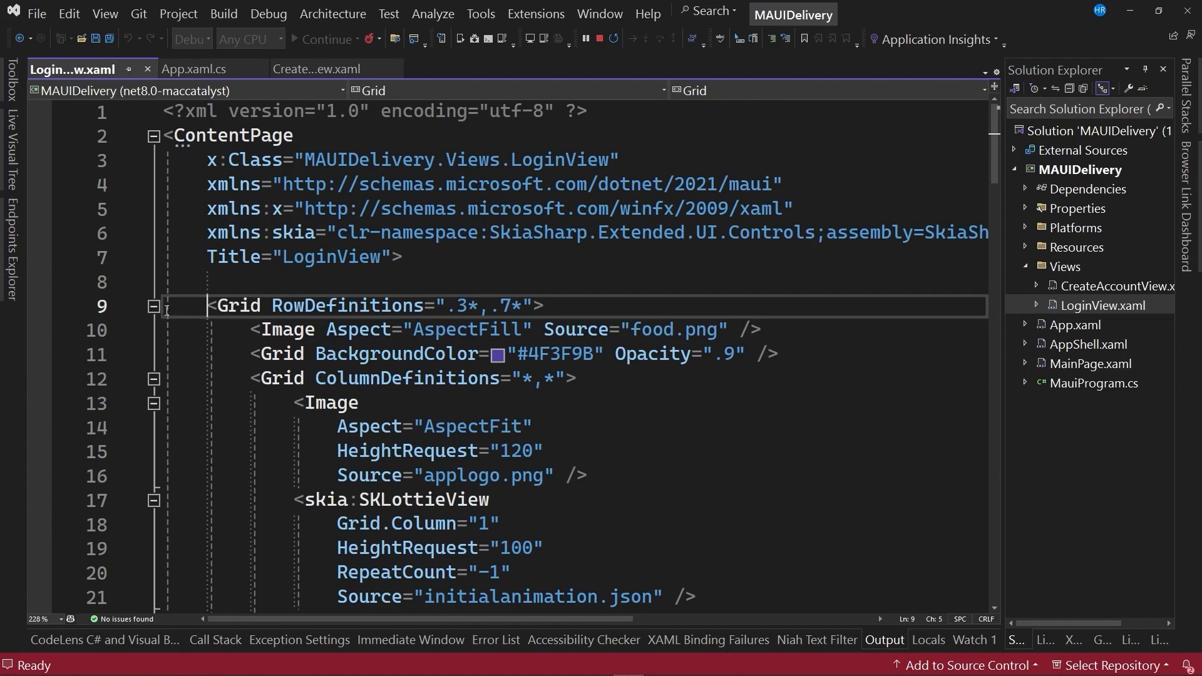
# Copy LoginView's main Grid over CreateAccountView's placeholder layout, then return to LoginView.xaml.
pyautogui.click(154, 306)
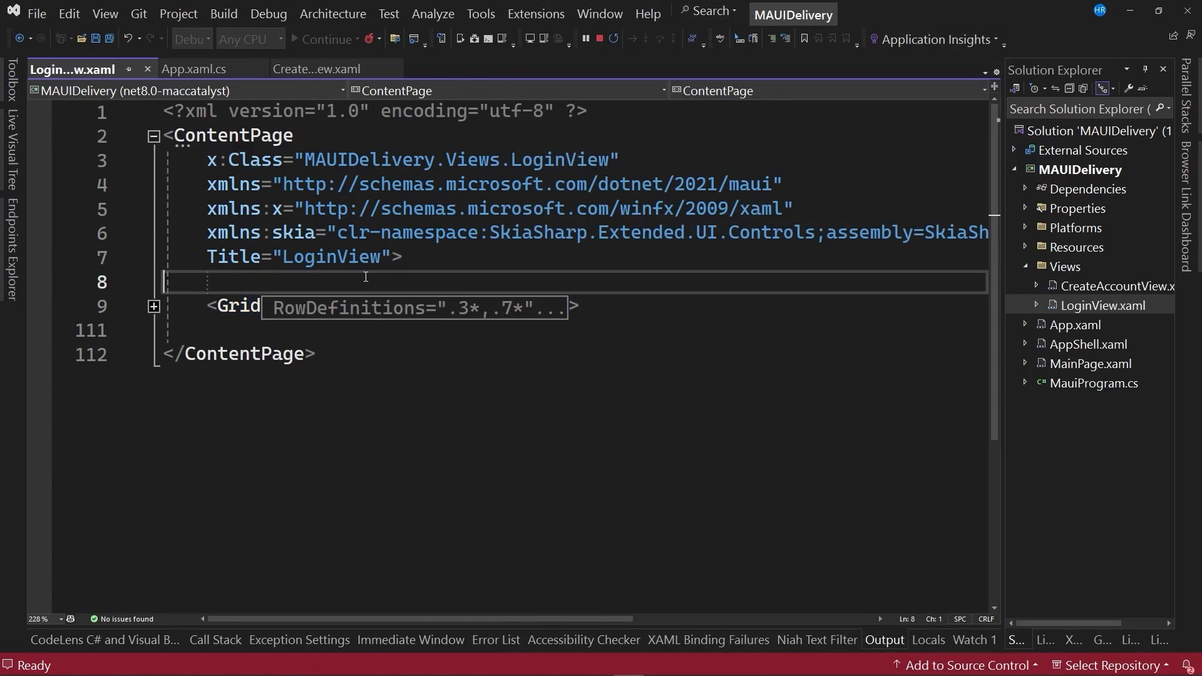
pyautogui.click(314, 69)
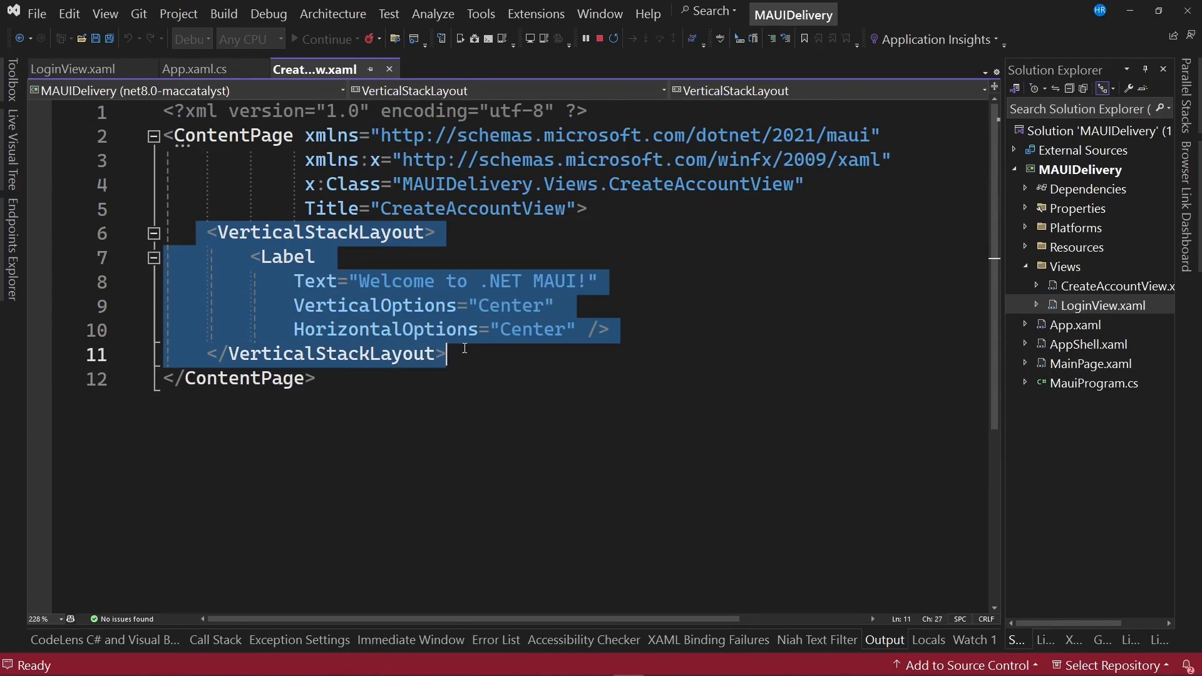
pyautogui.press('Delete')
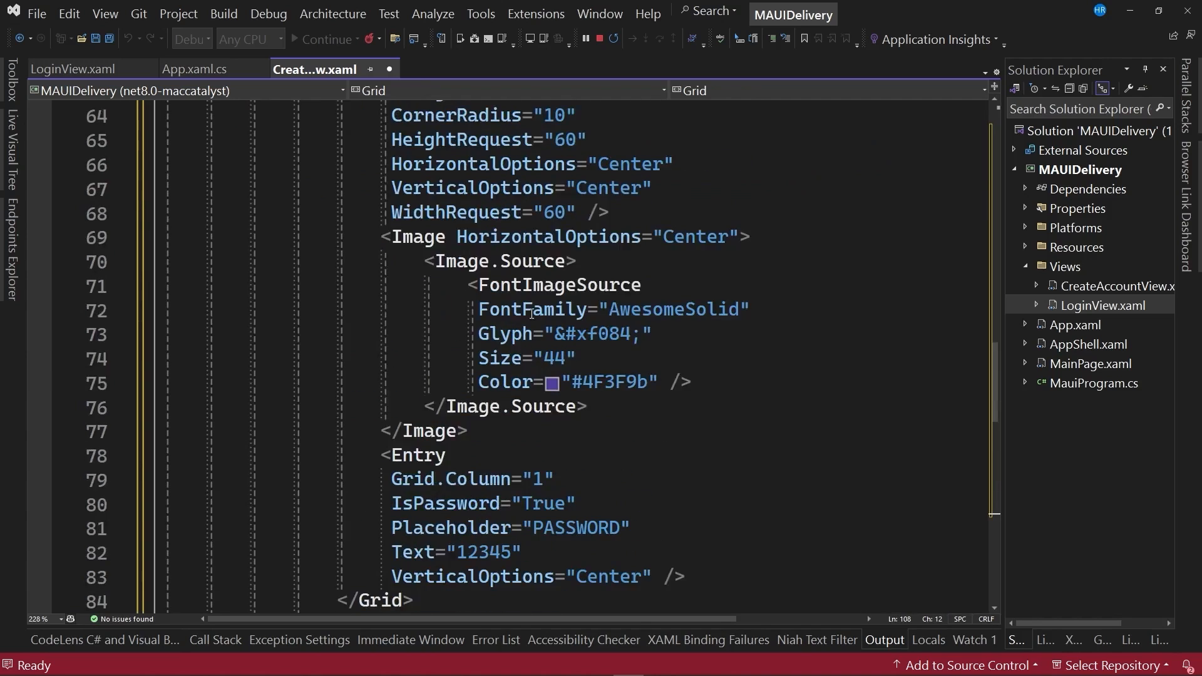
pyautogui.scroll(3)
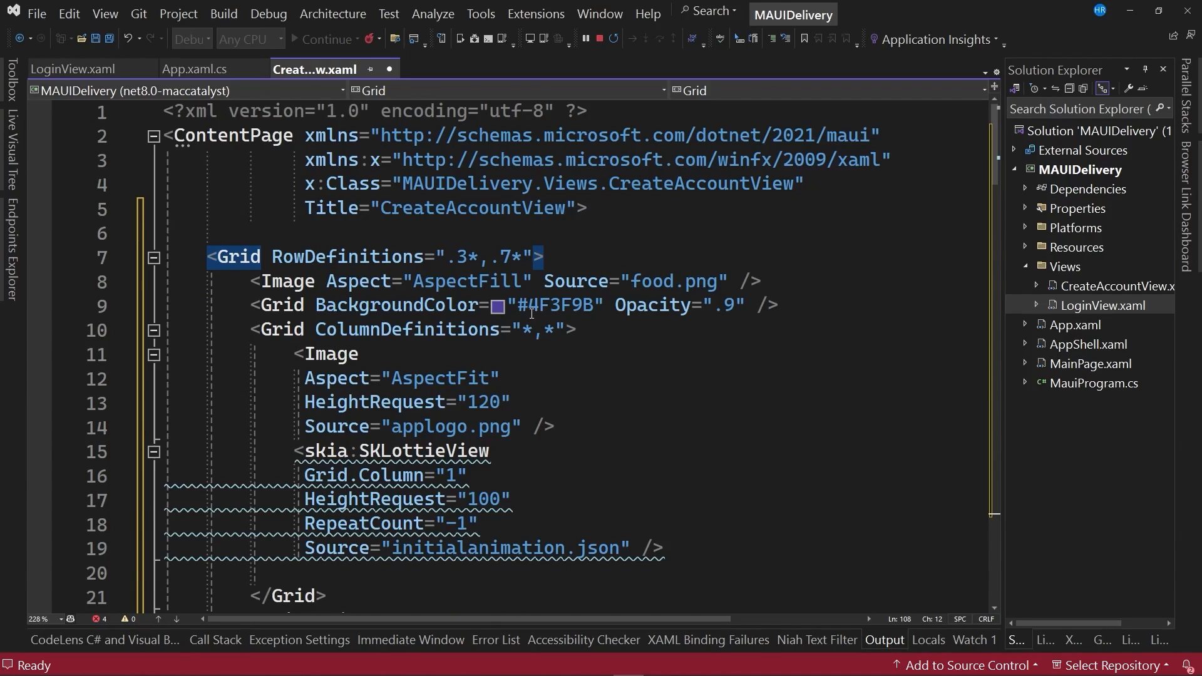
pyautogui.scroll(-3)
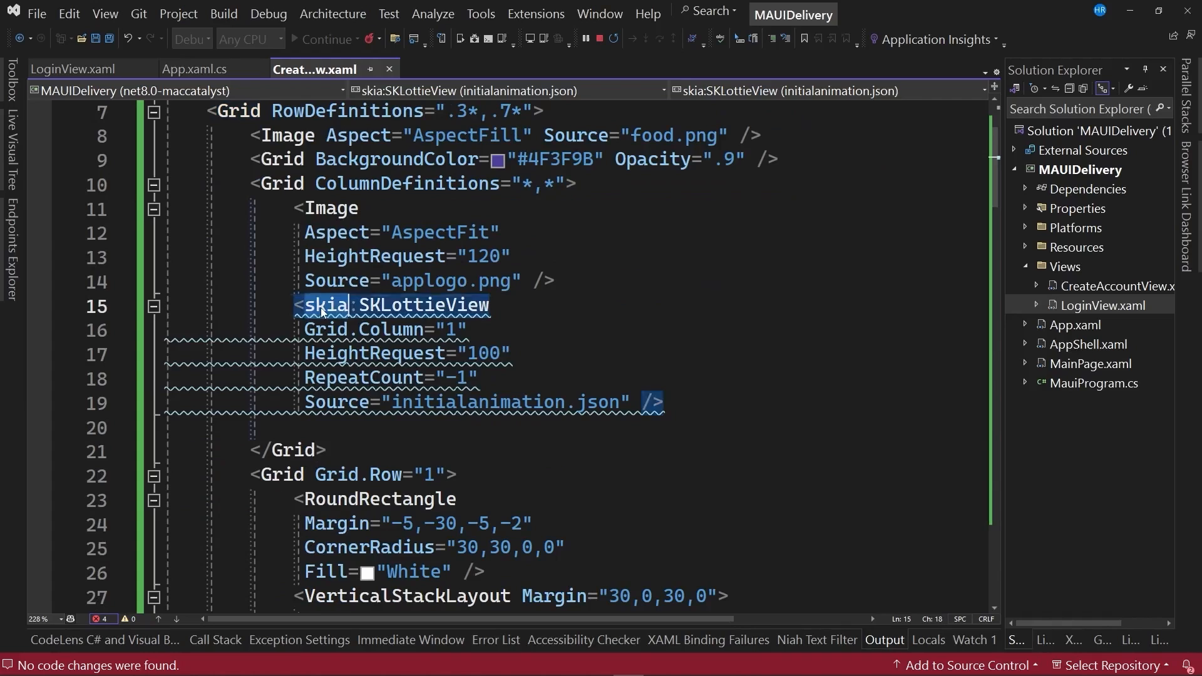
pyautogui.click(73, 69)
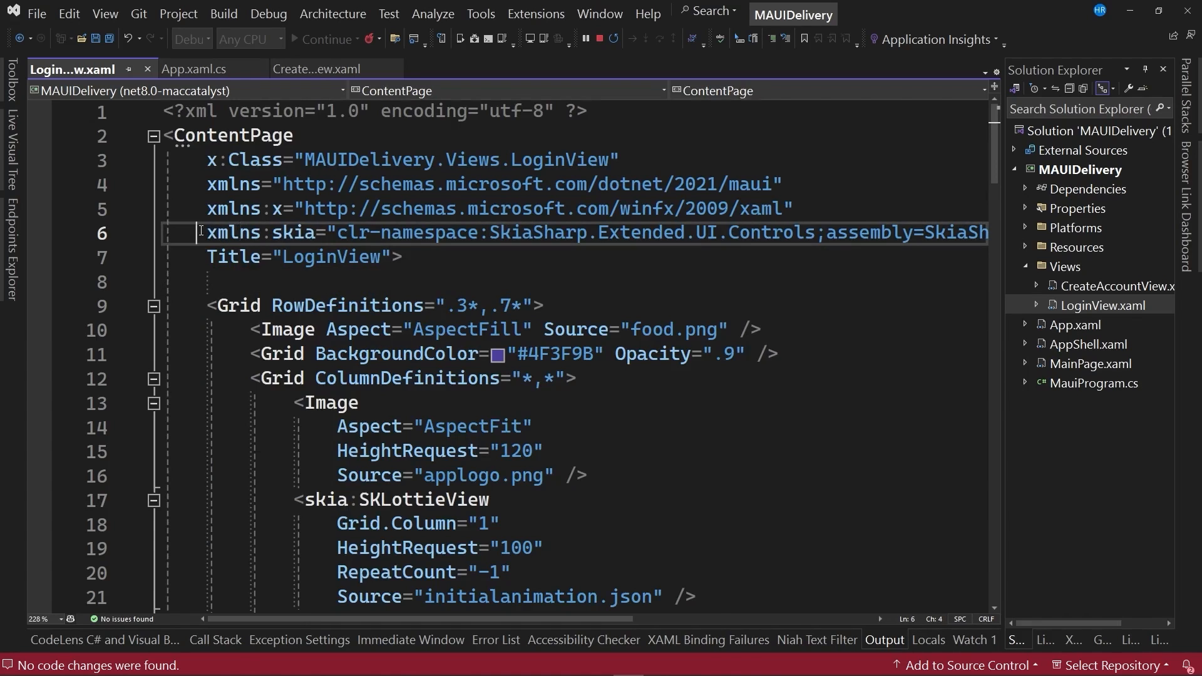
# Copy the xmlns:skia declaration into CreateAccountView's ContentPage tag.
pyautogui.click(314, 69)
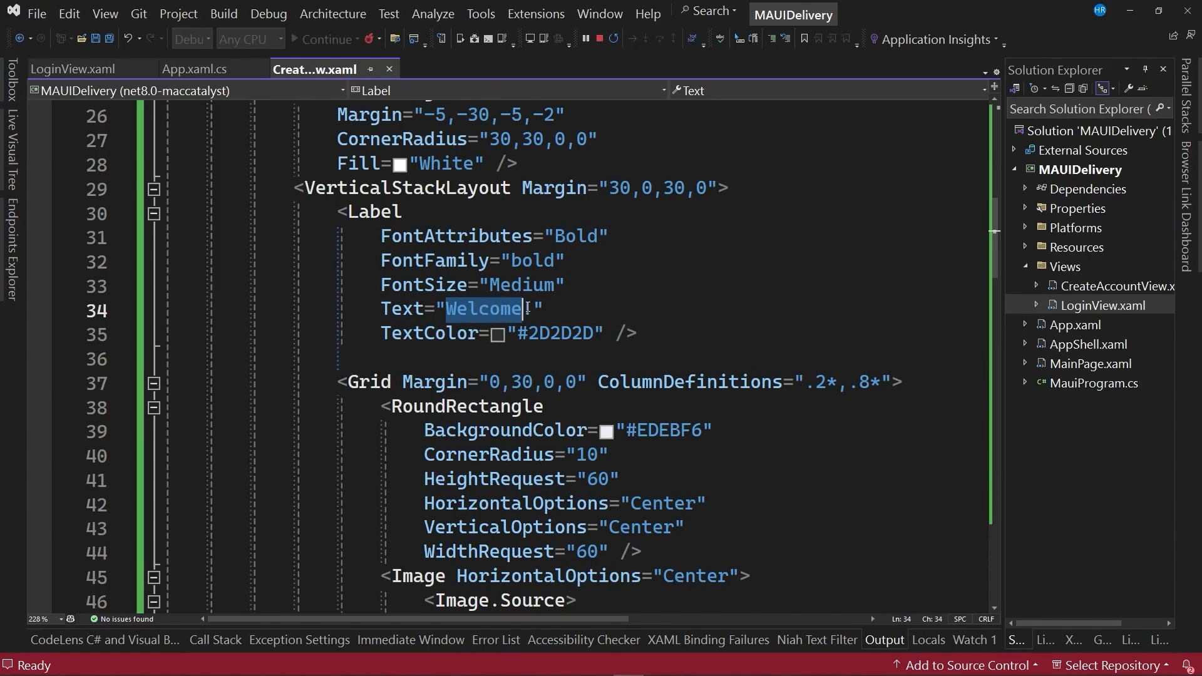
# Change the heading label text to "Create your account!".
pyautogui.write('C')
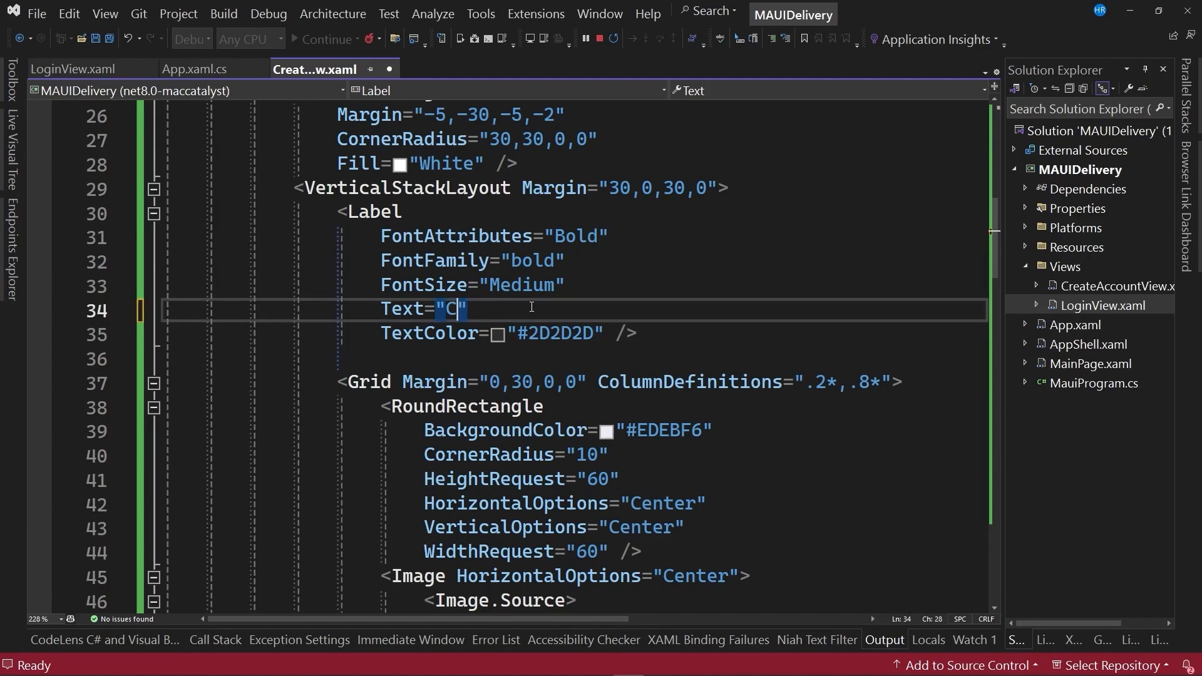
pyautogui.write('reate your accou')
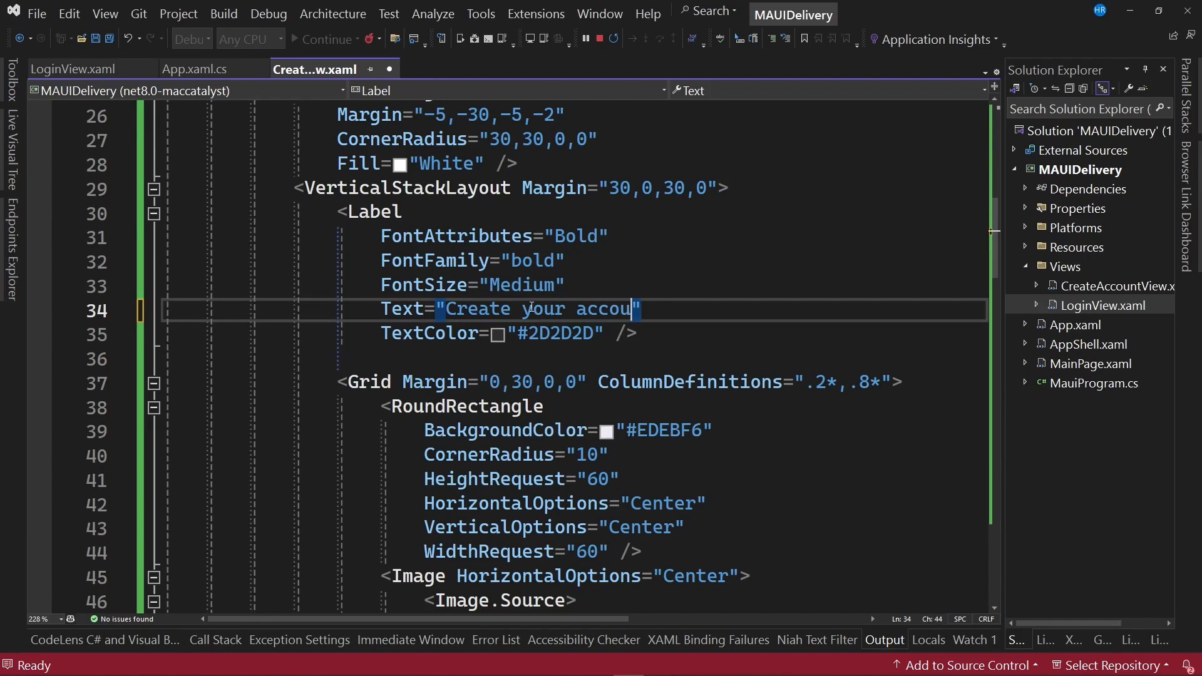
pyautogui.write('nt!"')
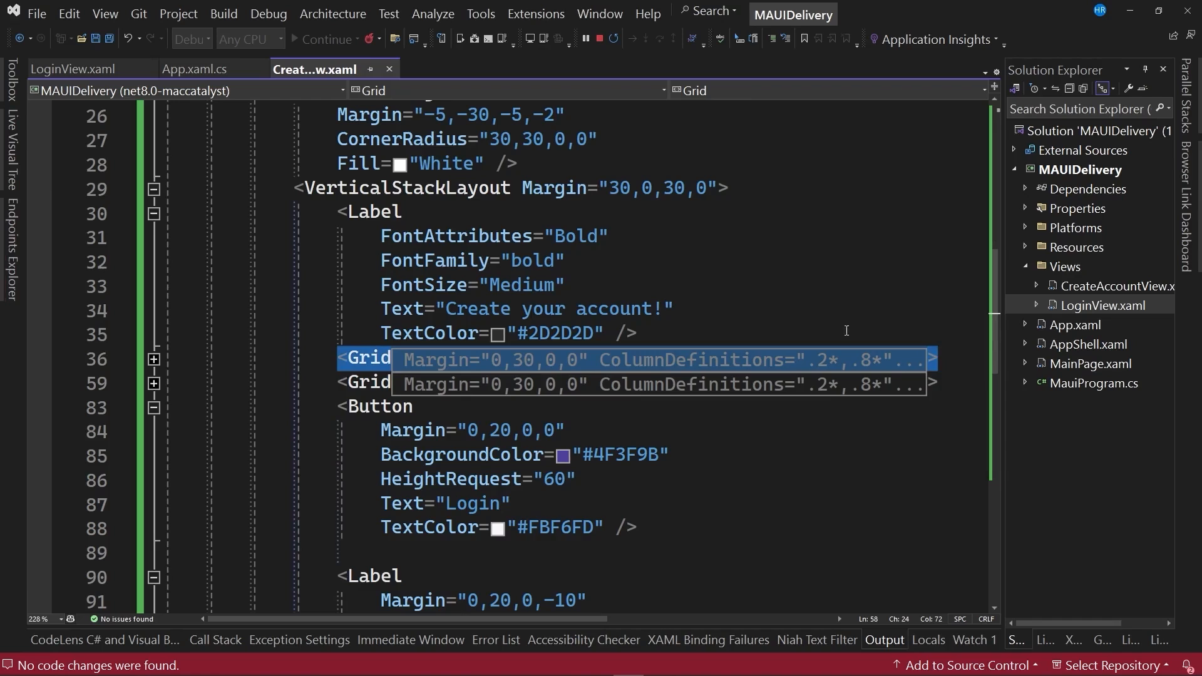
pyautogui.moveTo(796, 364)
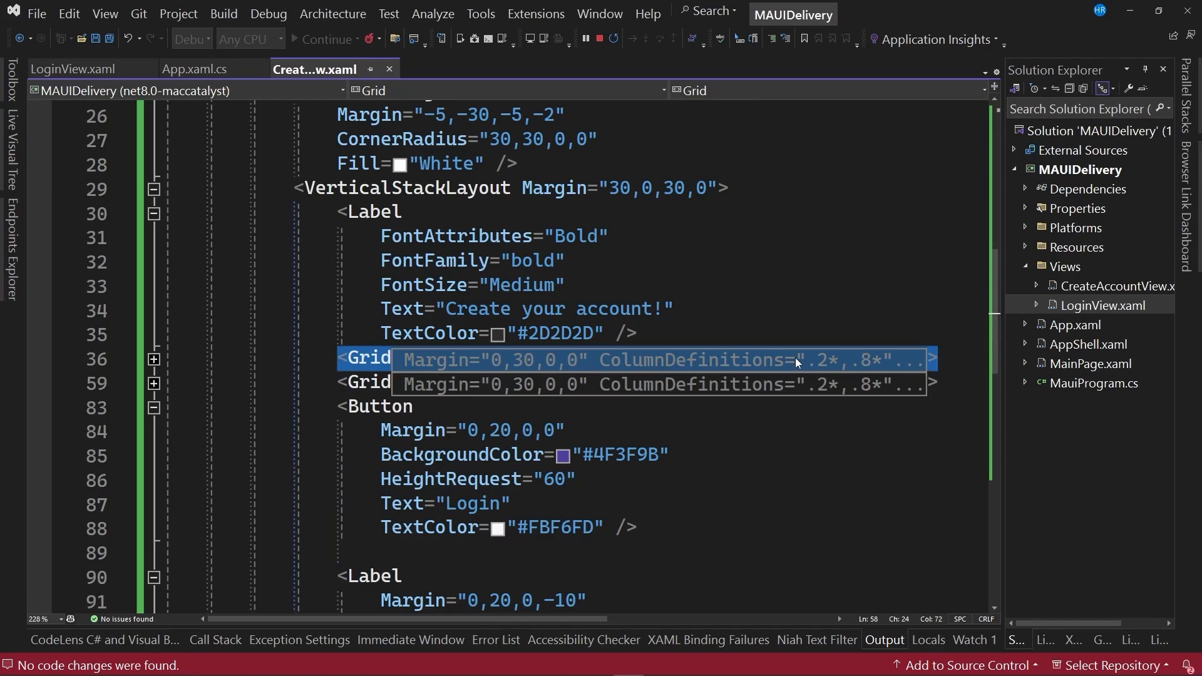
# Place the insertion point after the title label, with the Grid blocks collapsed.
pyautogui.click(696, 333)
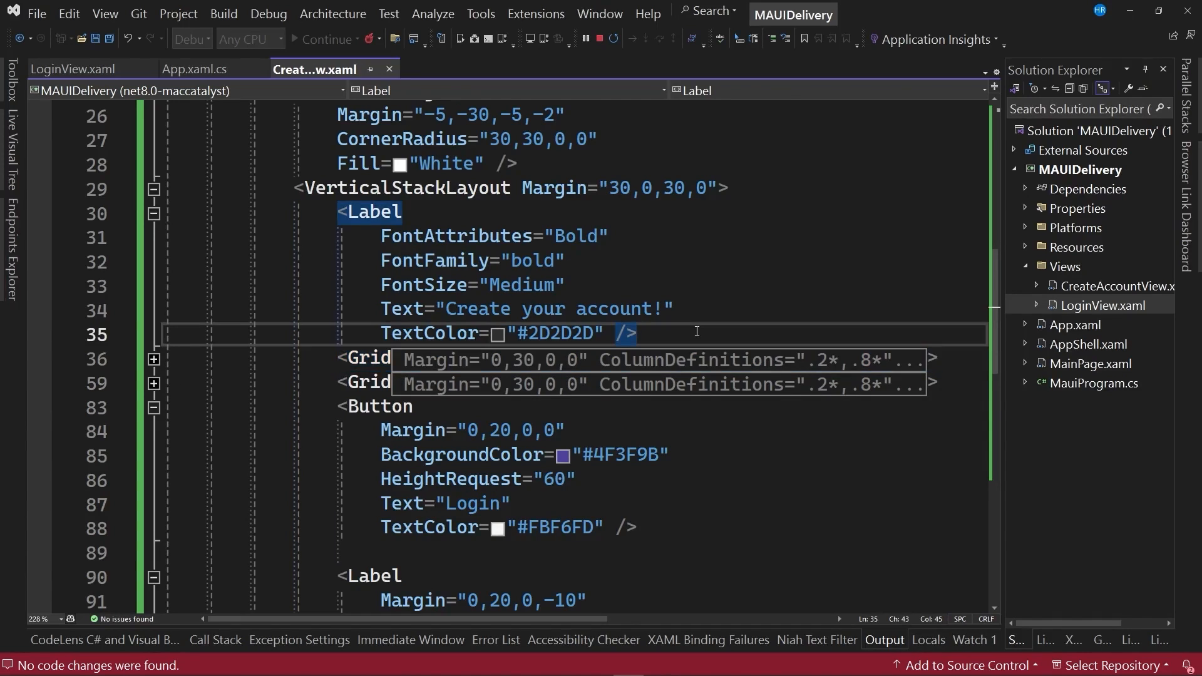
# Paste another input row after the title label and change its icon glyph to f007.
pyautogui.press('enter')
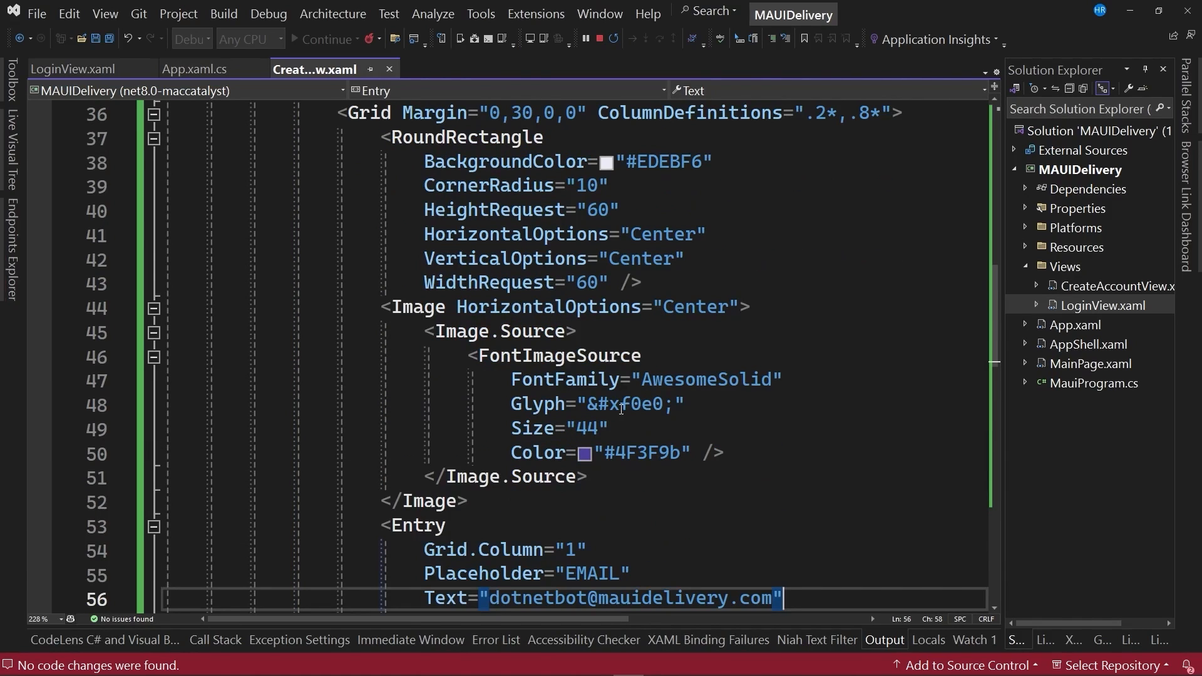
pyautogui.doubleClick(639, 405)
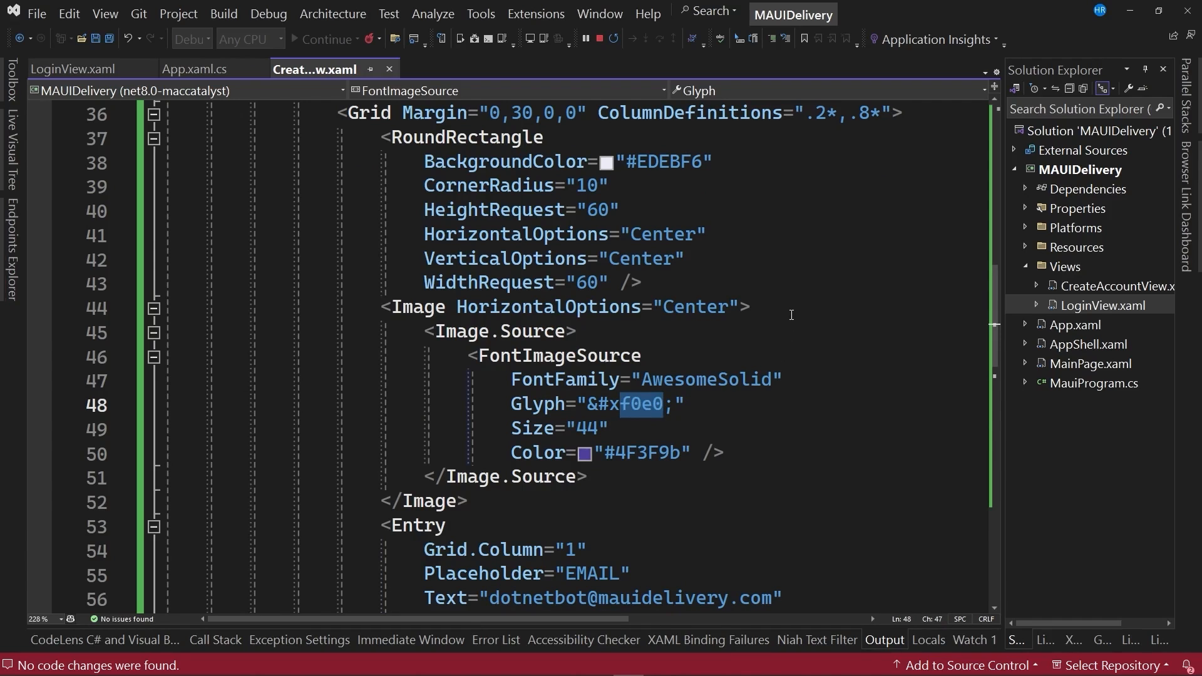
pyautogui.write('f007')
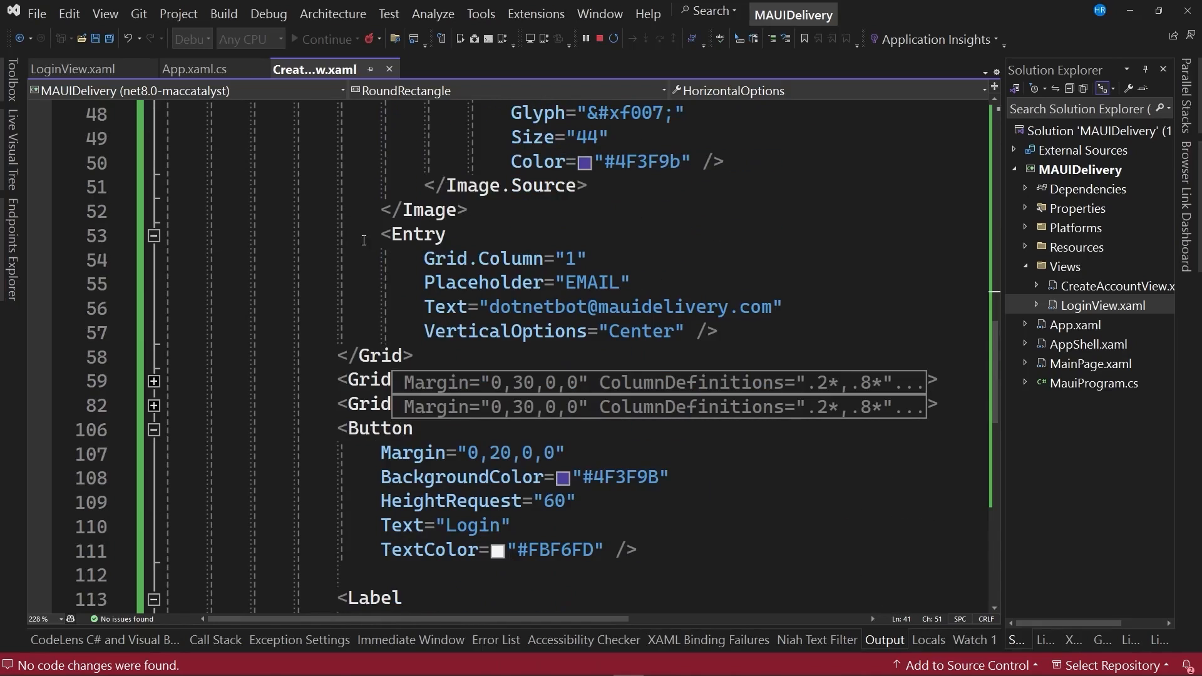
# Change the first entry's placeholder from EMAIL to NAME.
pyautogui.doubleClick(588, 282)
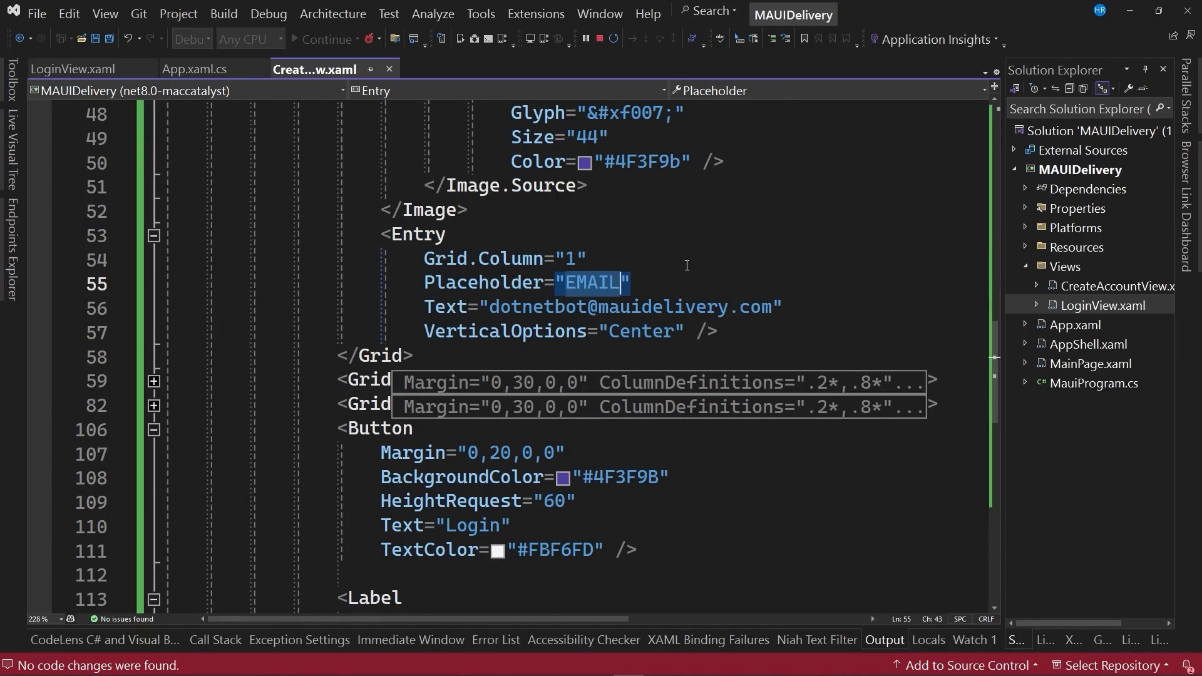
pyautogui.write('NAME')
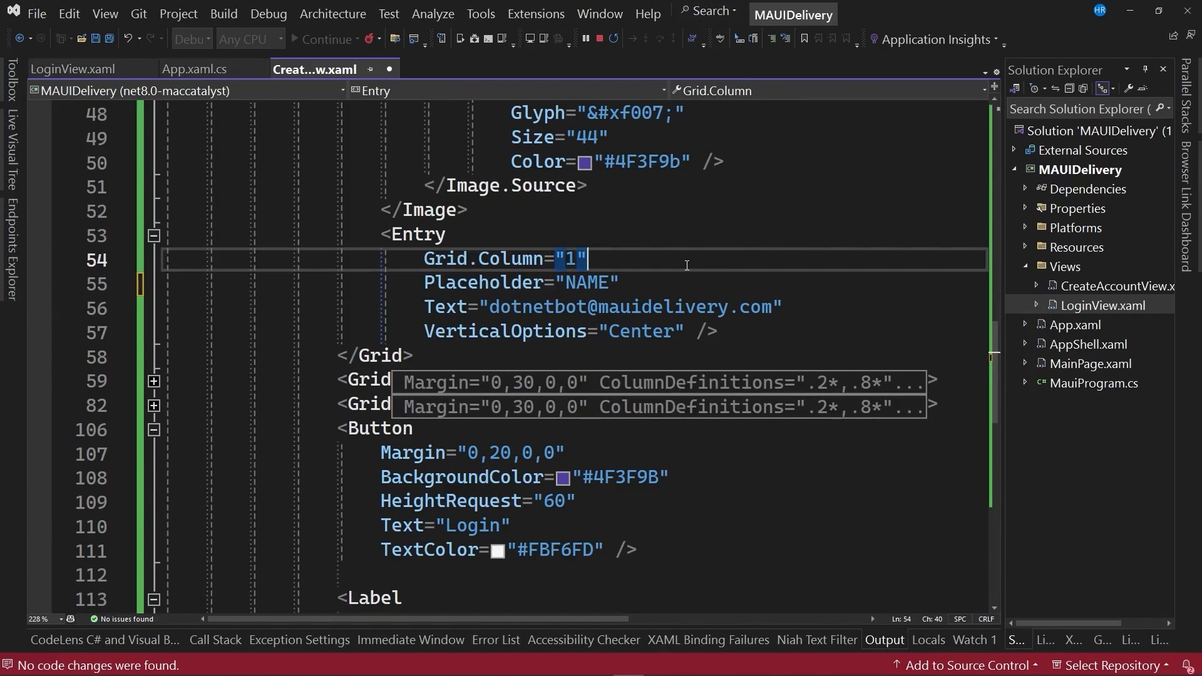
pyautogui.doubleClick(628, 306)
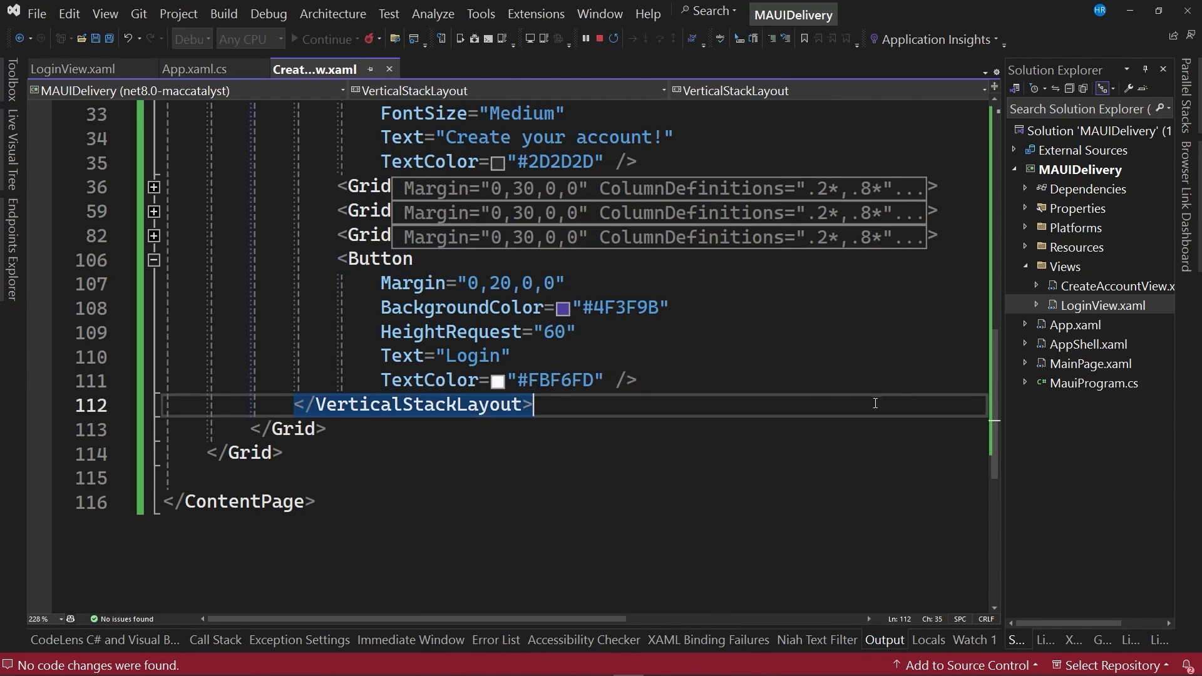
# Change the button text from Login to Create your account.
pyautogui.doubleClick(470, 354)
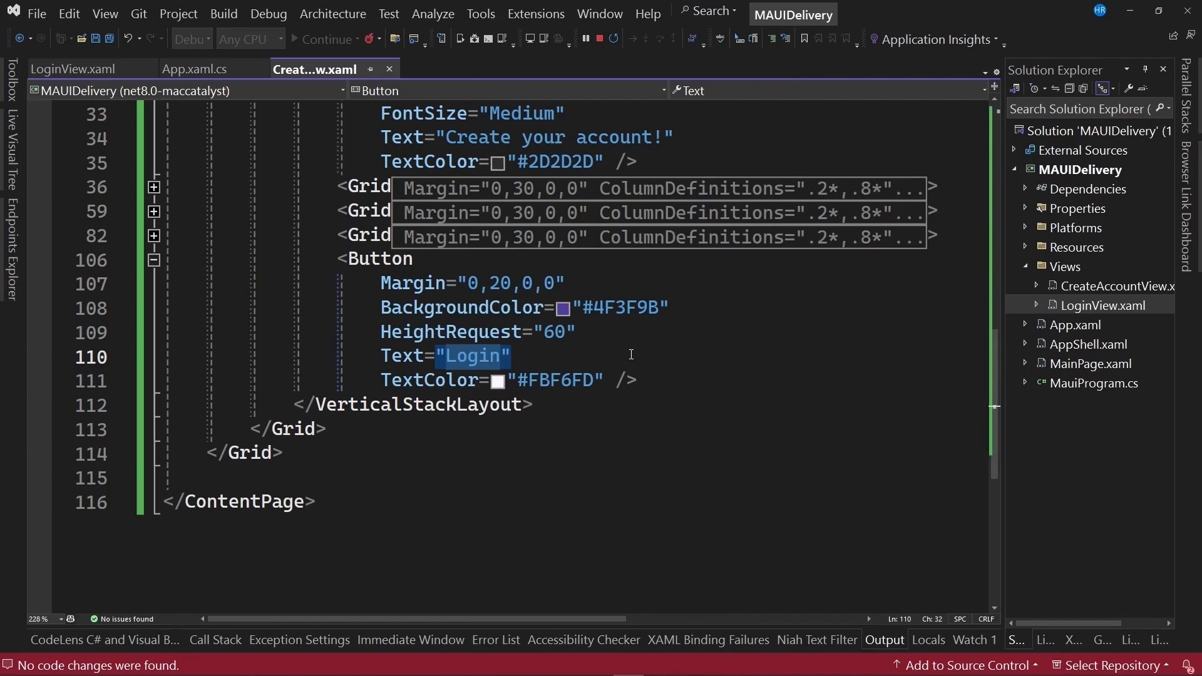
pyautogui.write('Create your account')
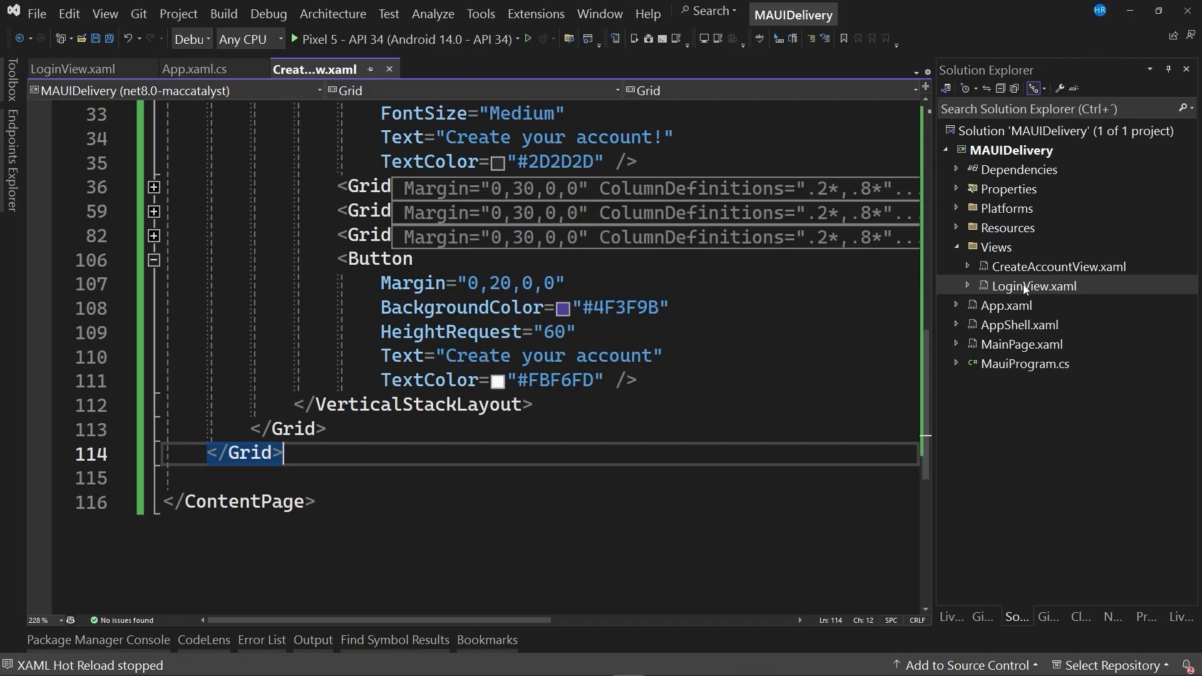
# In LoginView.xaml give the button x:Name="CreateAccount" and Clicked="CreateAccount_Clicked", generating the handler.
pyautogui.click(1035, 285)
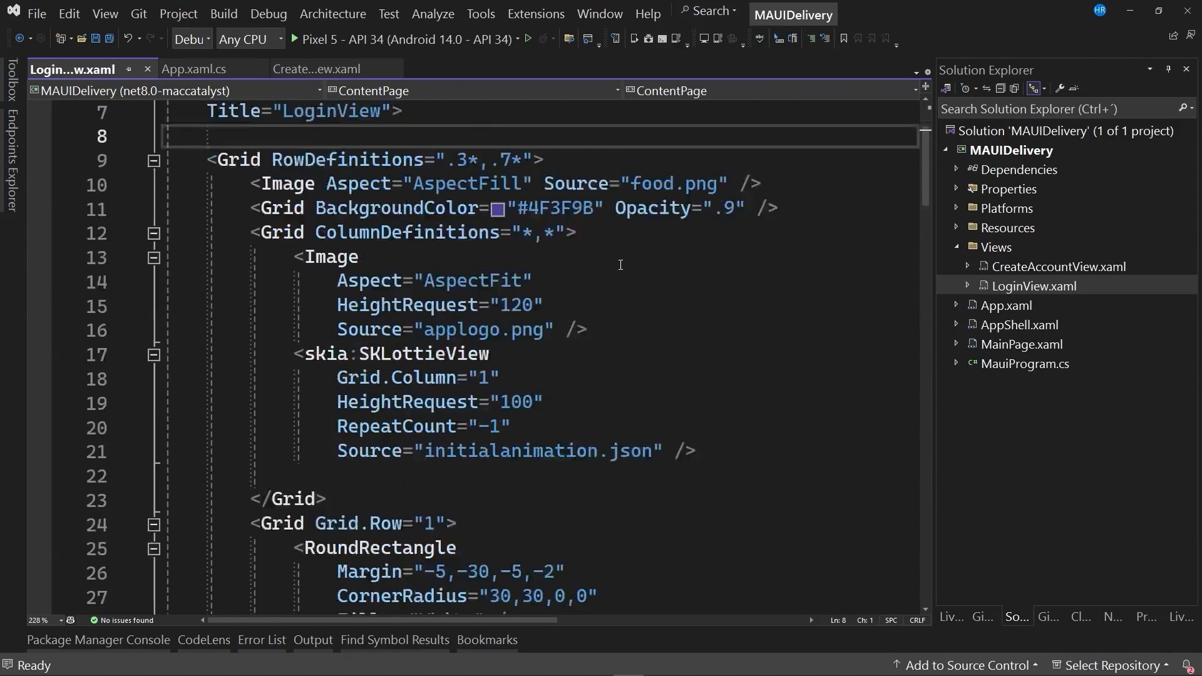
pyautogui.scroll(-3)
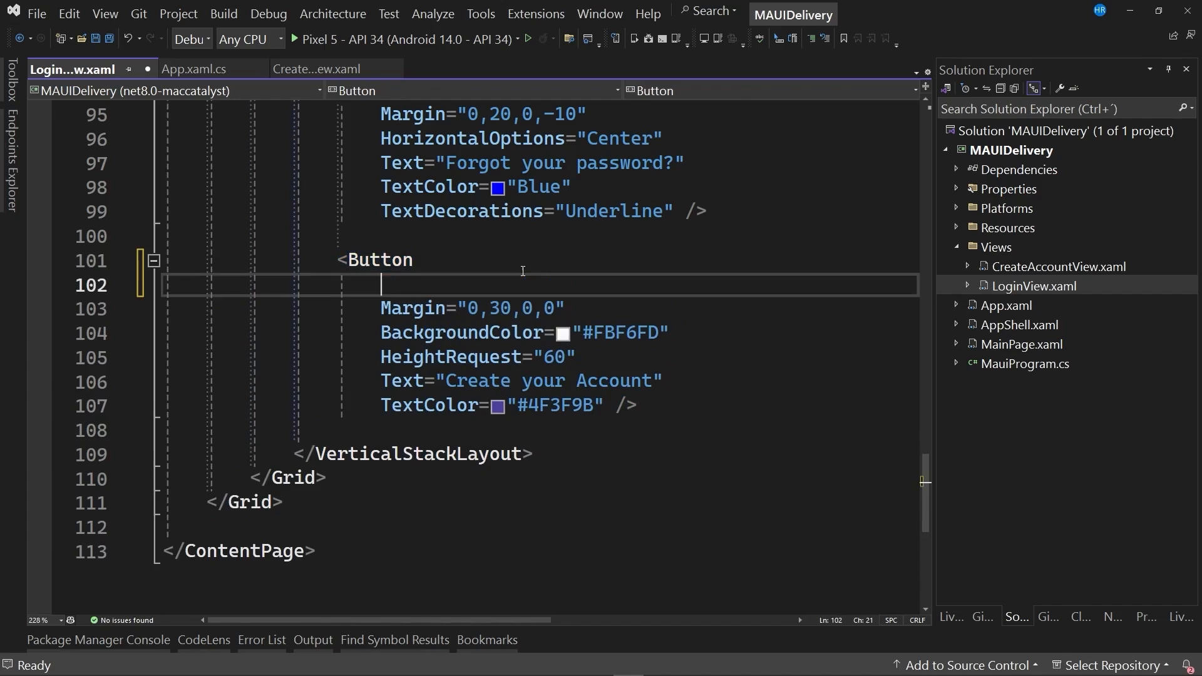
pyautogui.write('x:Name="C')
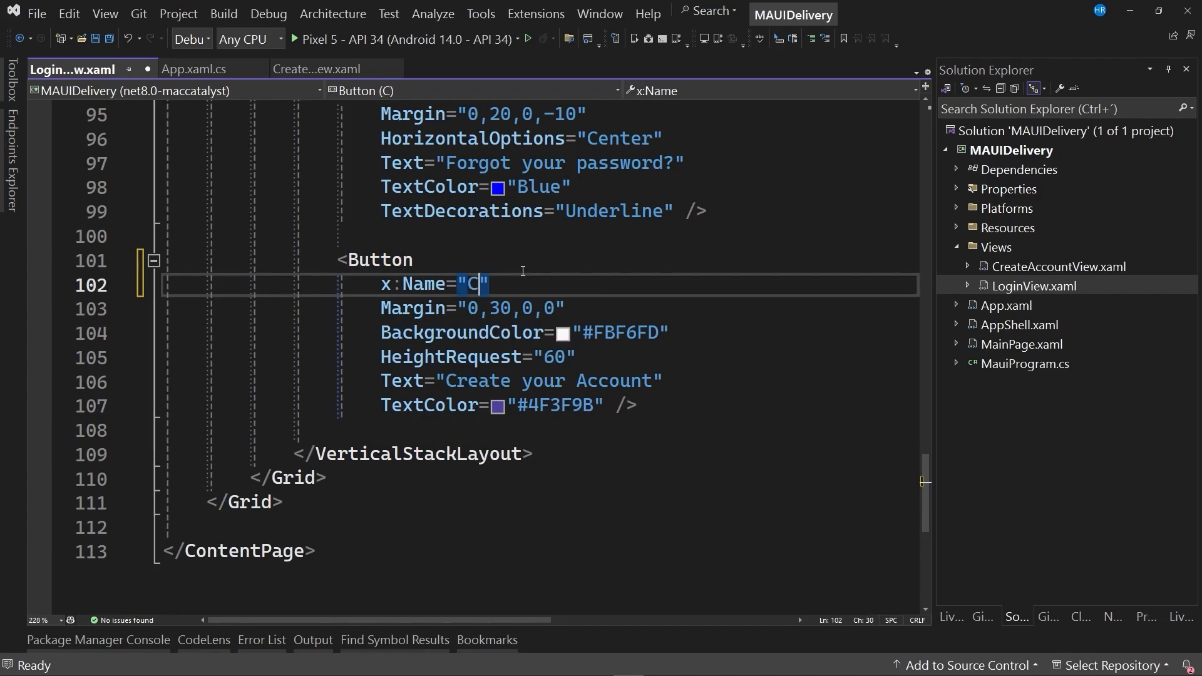
pyautogui.write('reateAccount')
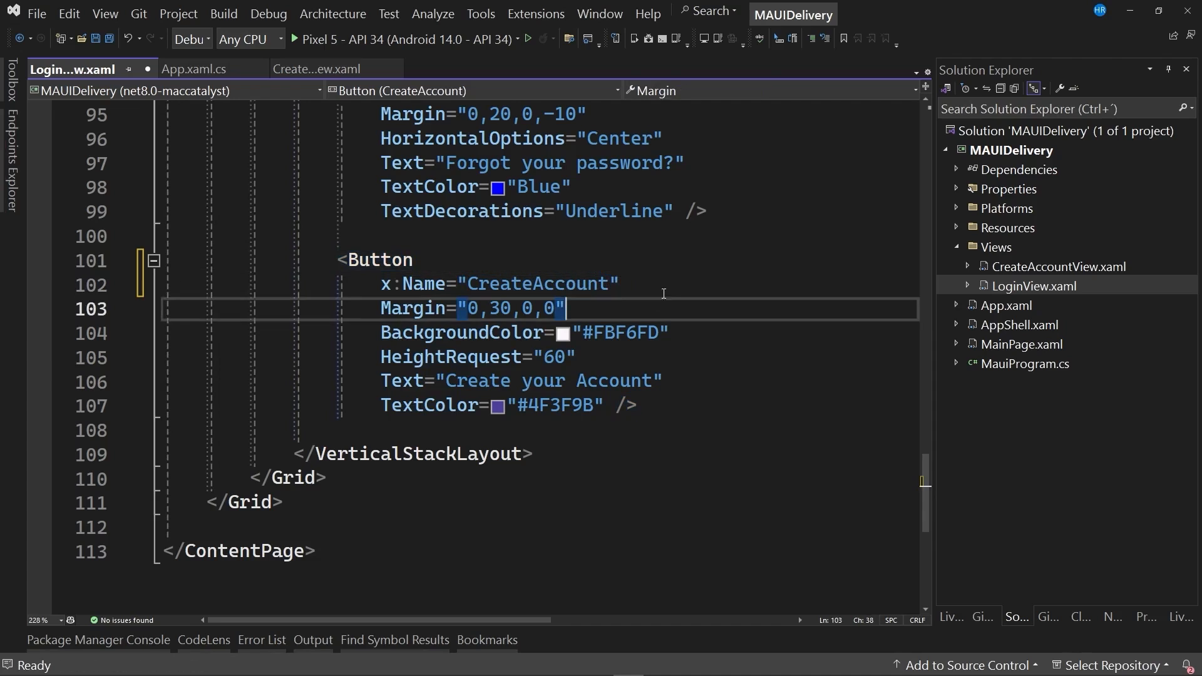
pyautogui.write('Clicked="')
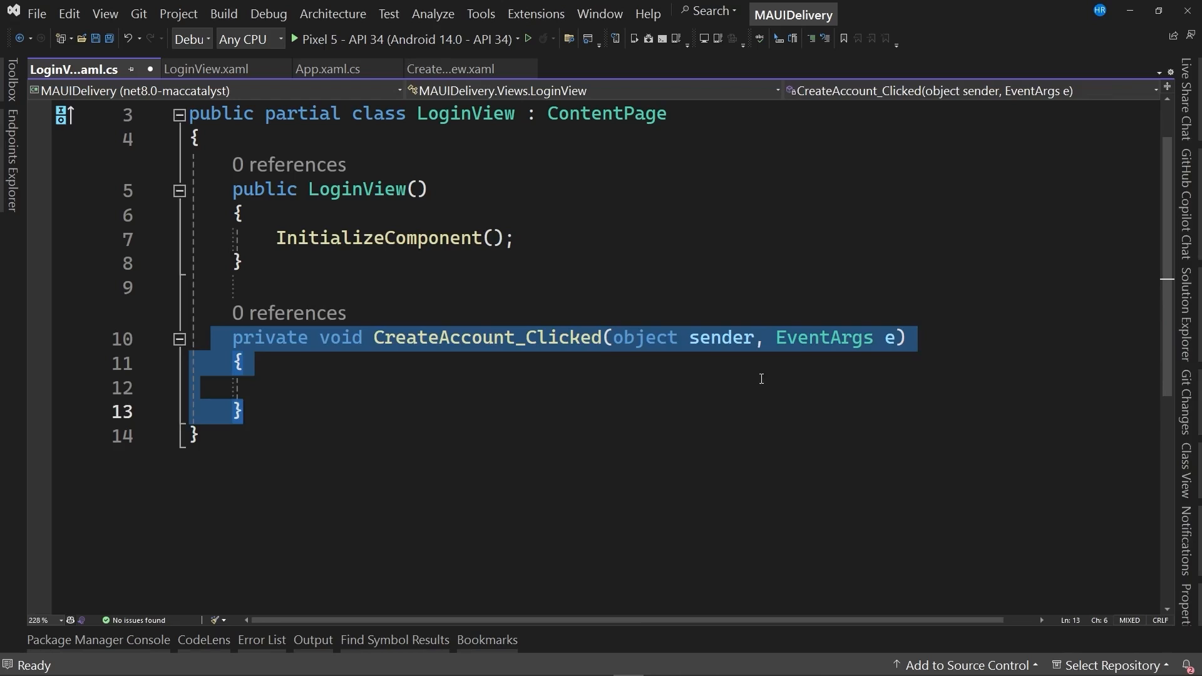
# In the handler write await Navigation.PushAsync(new CreateAccountView()); making it async.
pyautogui.click(306, 387)
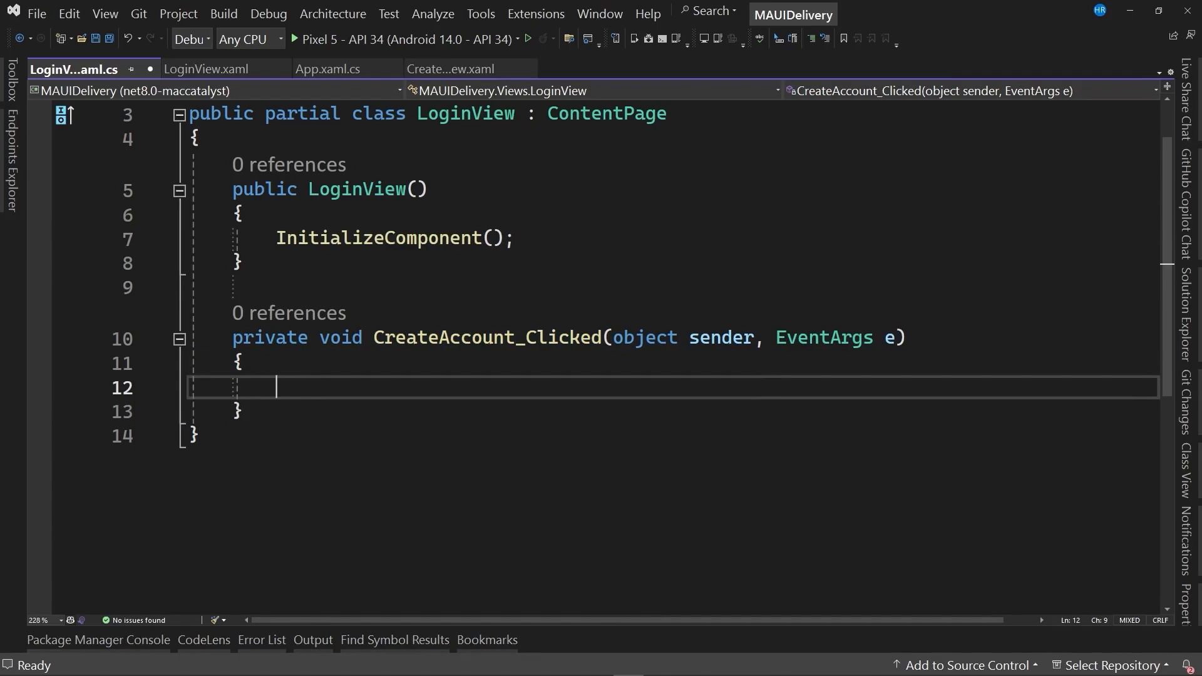
pyautogui.write('await Na')
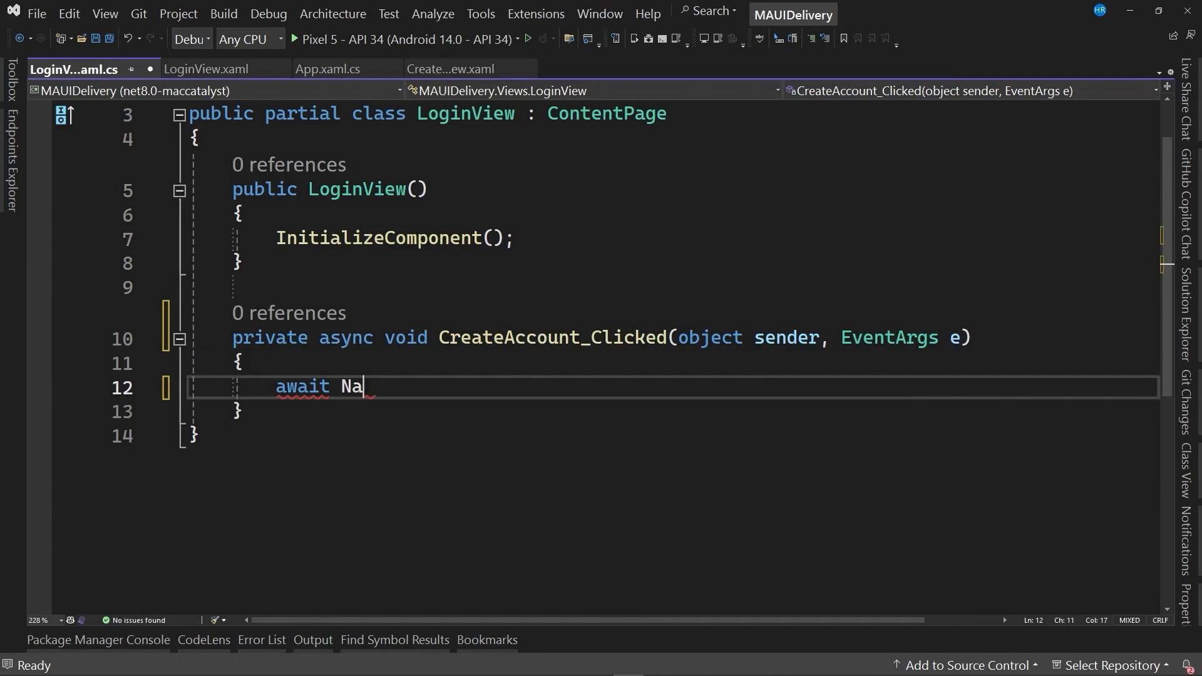
pyautogui.write('vigation')
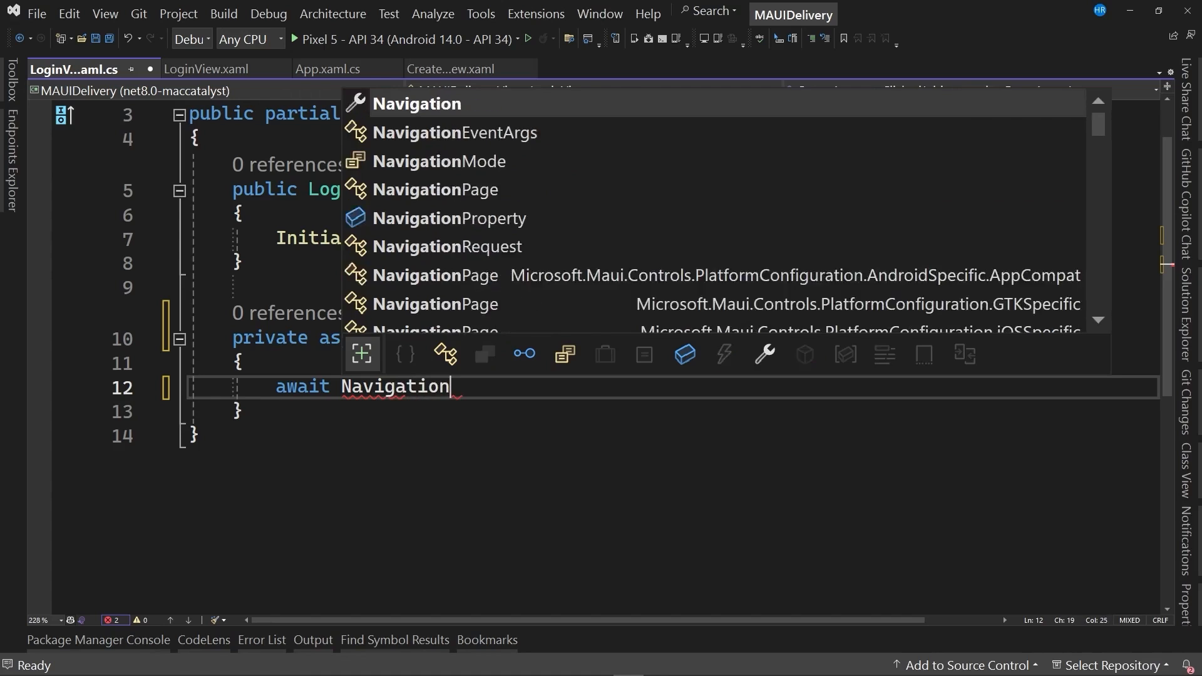
pyautogui.write('.PushAsync();')
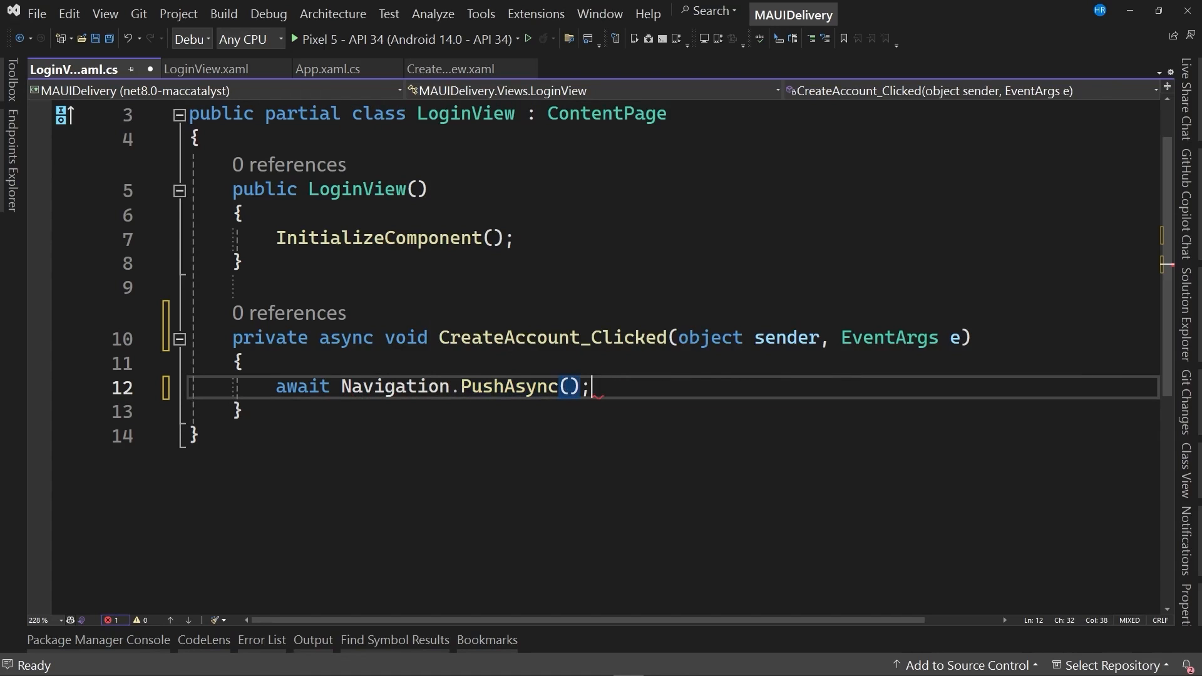
pyautogui.write('new')
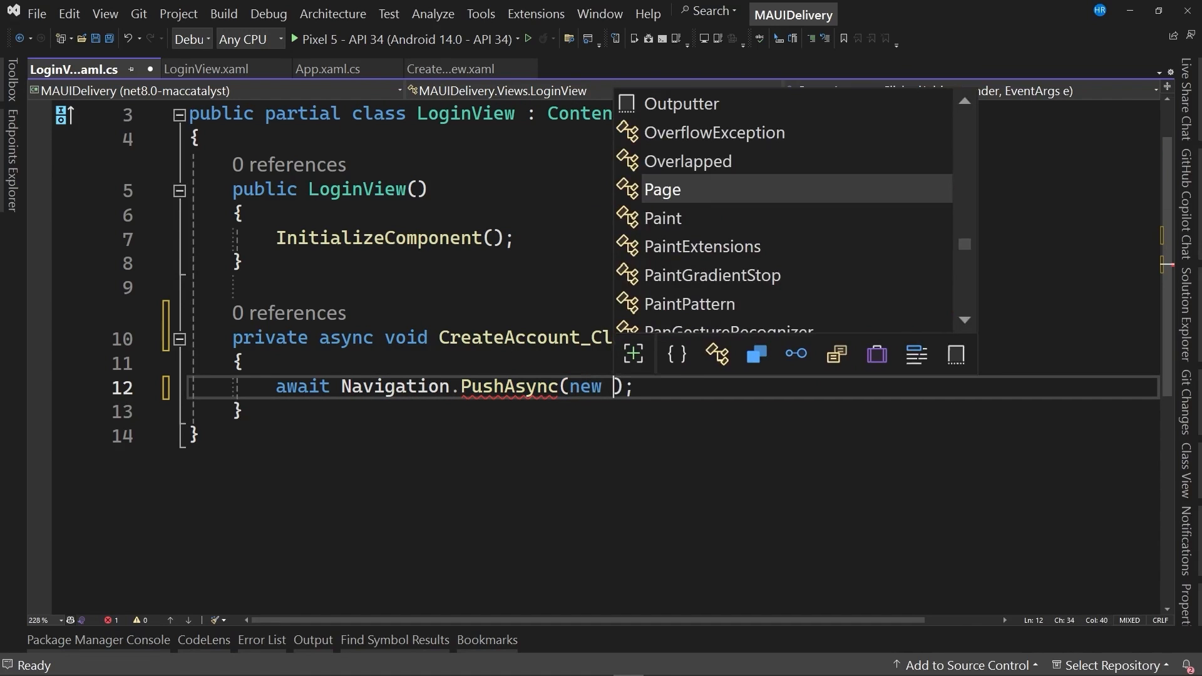
pyautogui.write('CreateA')
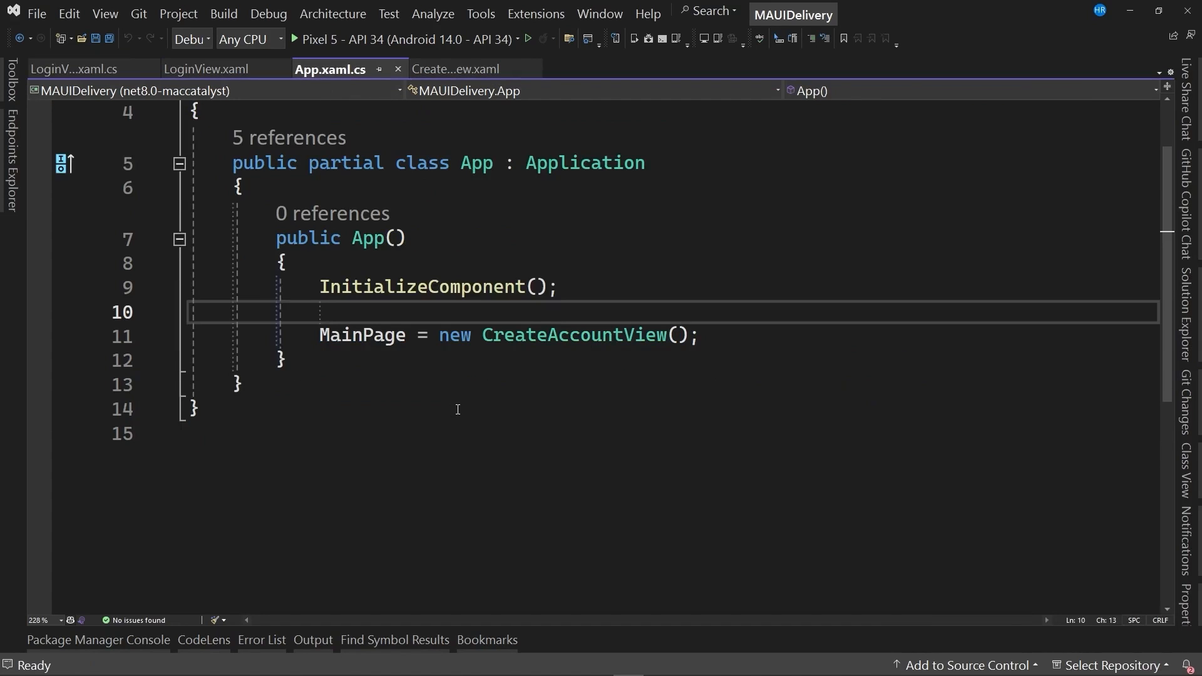
# Set MainPage to new NavigationPage(new LoginView()) in App.xaml.cs and save the file.
pyautogui.doubleClick(574, 335)
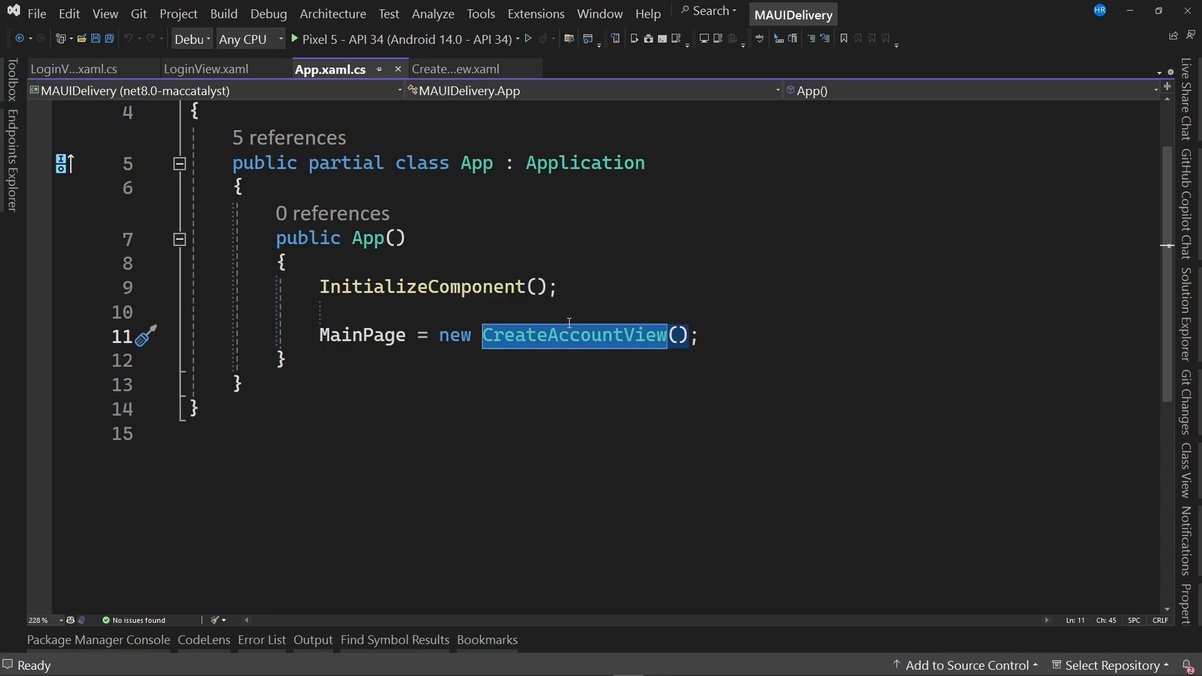
pyautogui.press('Delete')
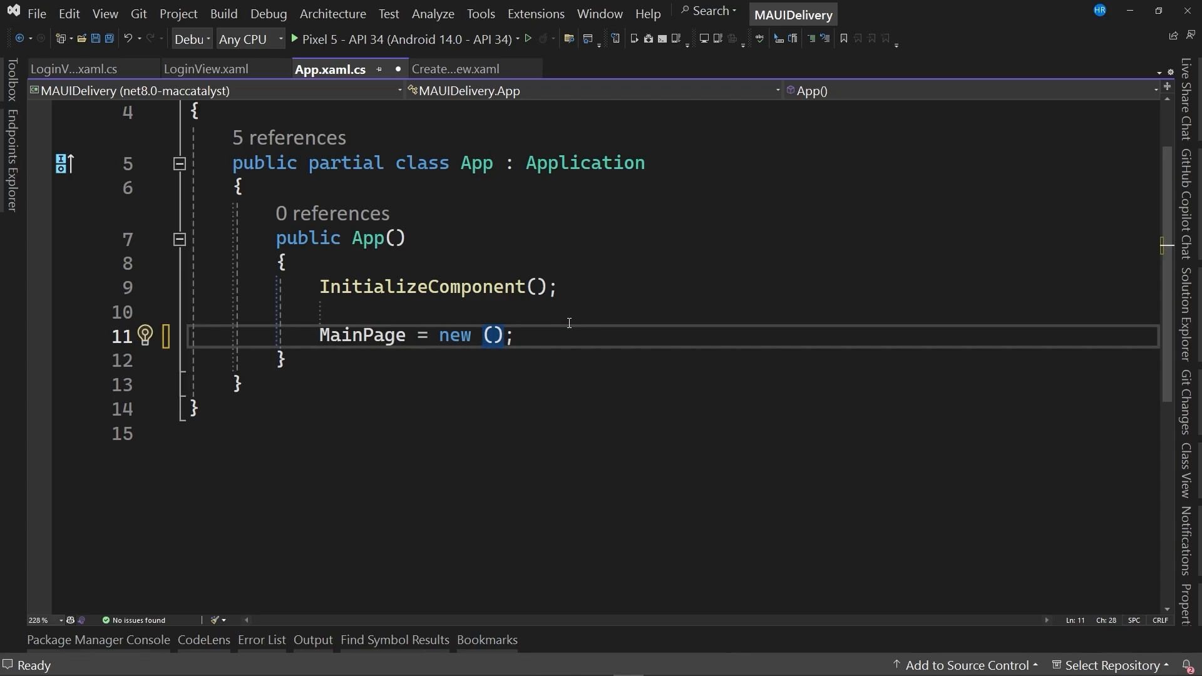
pyautogui.write('NavigationPage')
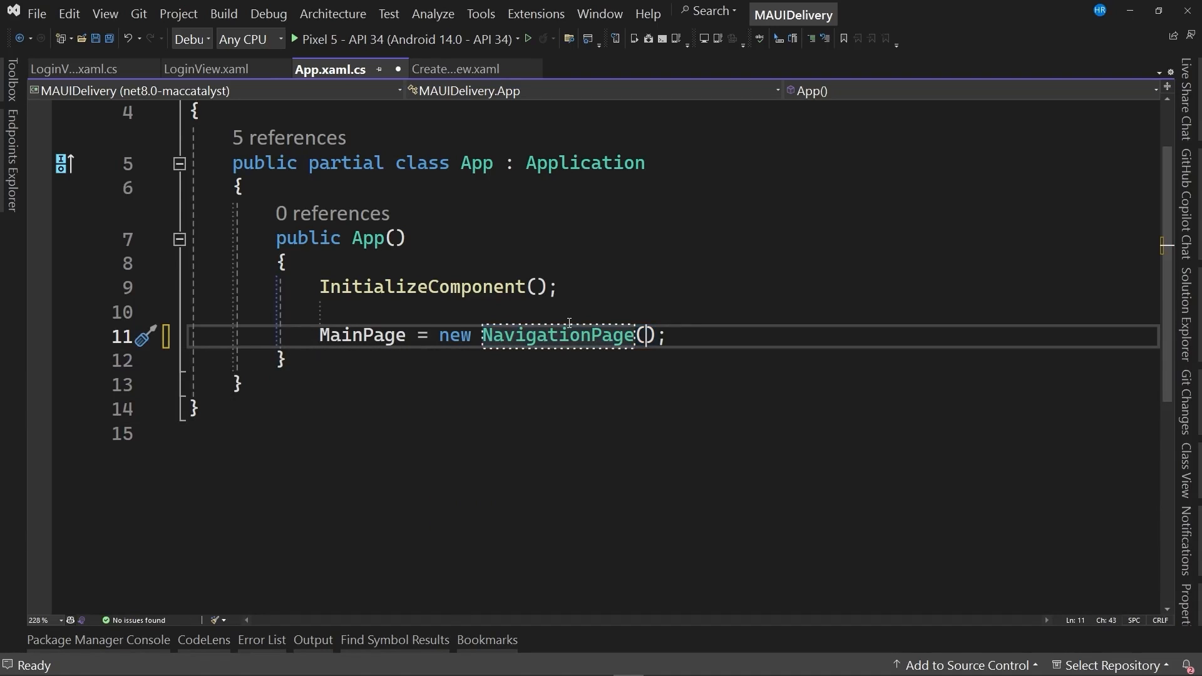
pyautogui.write('new LoginView(')
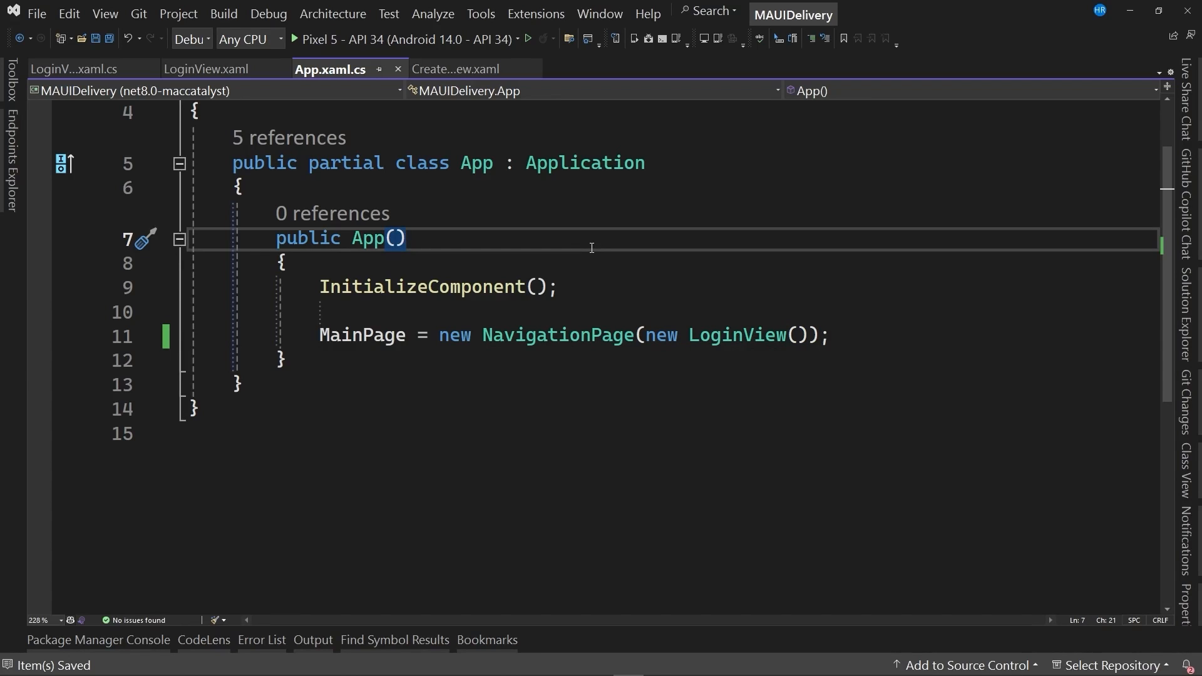
pyautogui.click(405, 238)
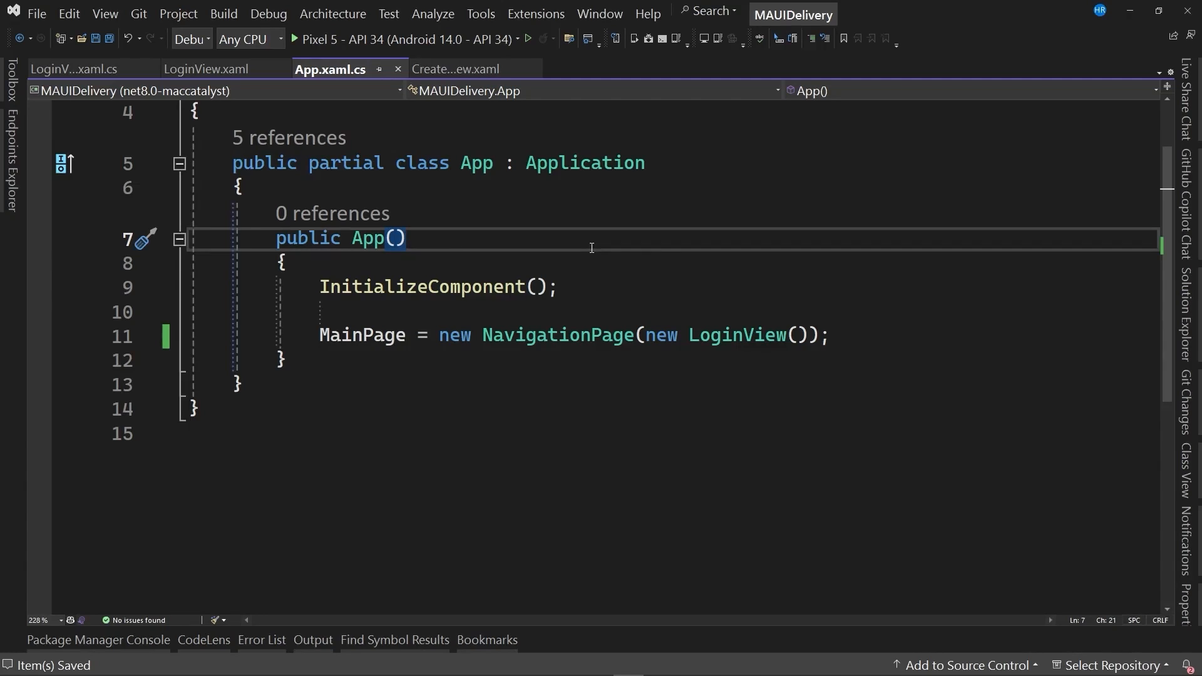
# Launch debugging on the emulator and bring LoginView.xaml back into the editor.
pyautogui.doubleClick(557, 335)
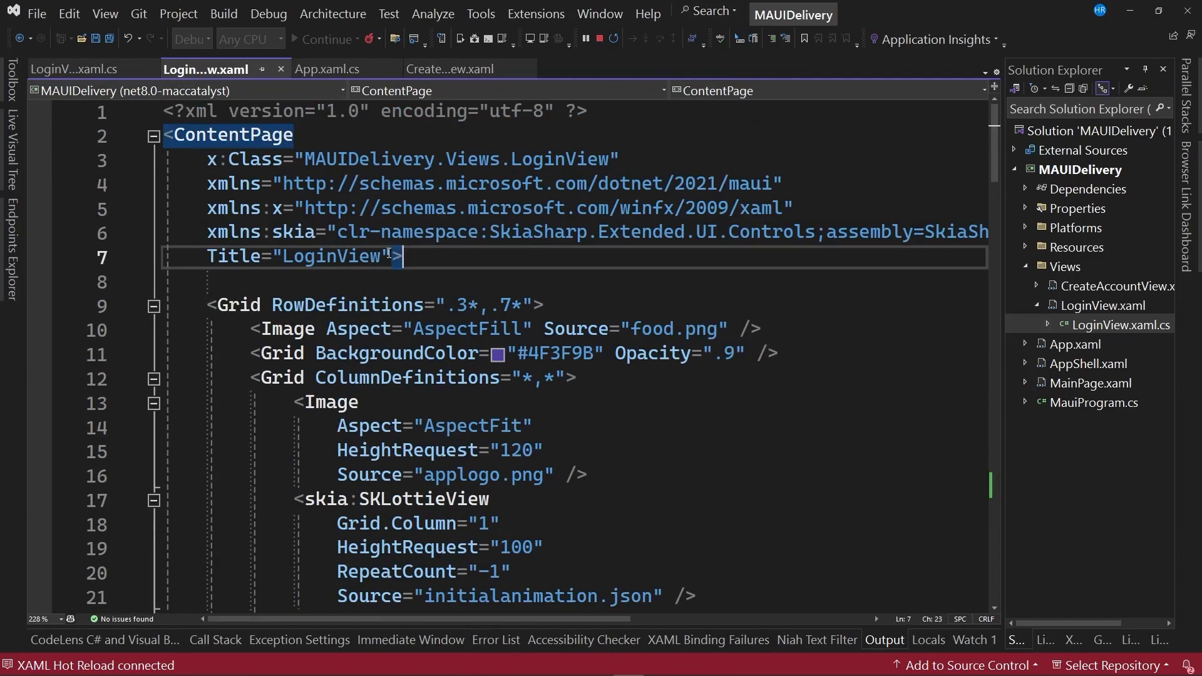
# Add NavigationPage.HasNavigationBar="False" to LoginView's ContentPage so hot reload drops the title bar.
pyautogui.write('NavigationPage.>')
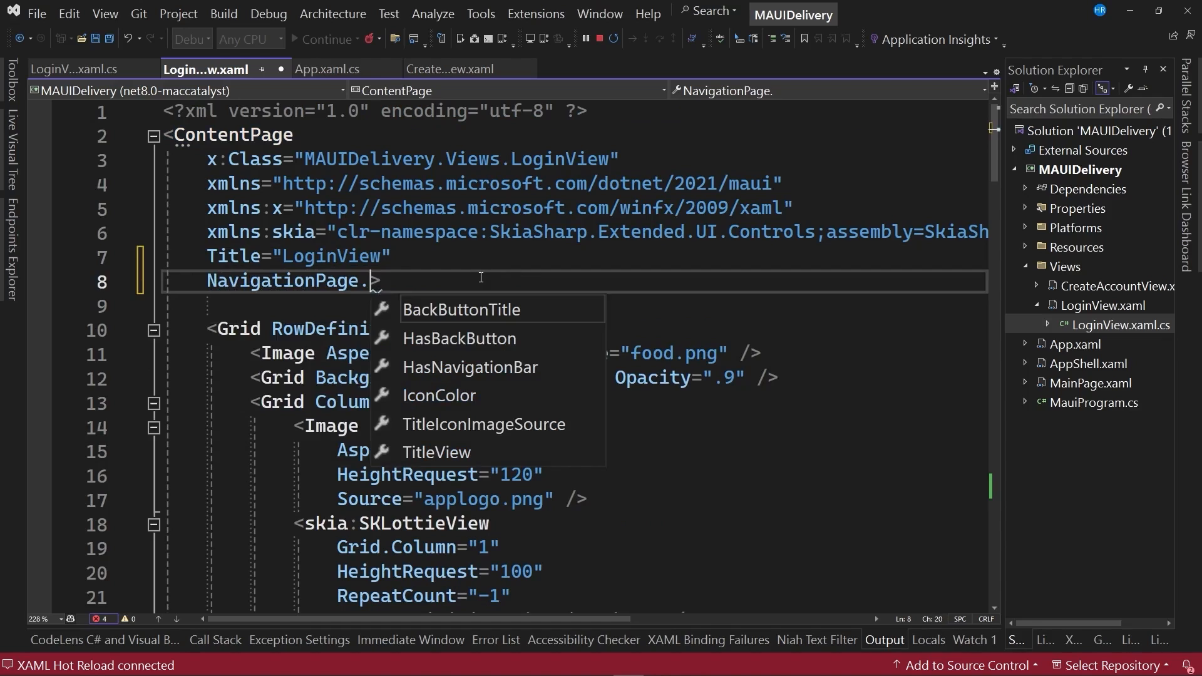
pyautogui.write('hasna')
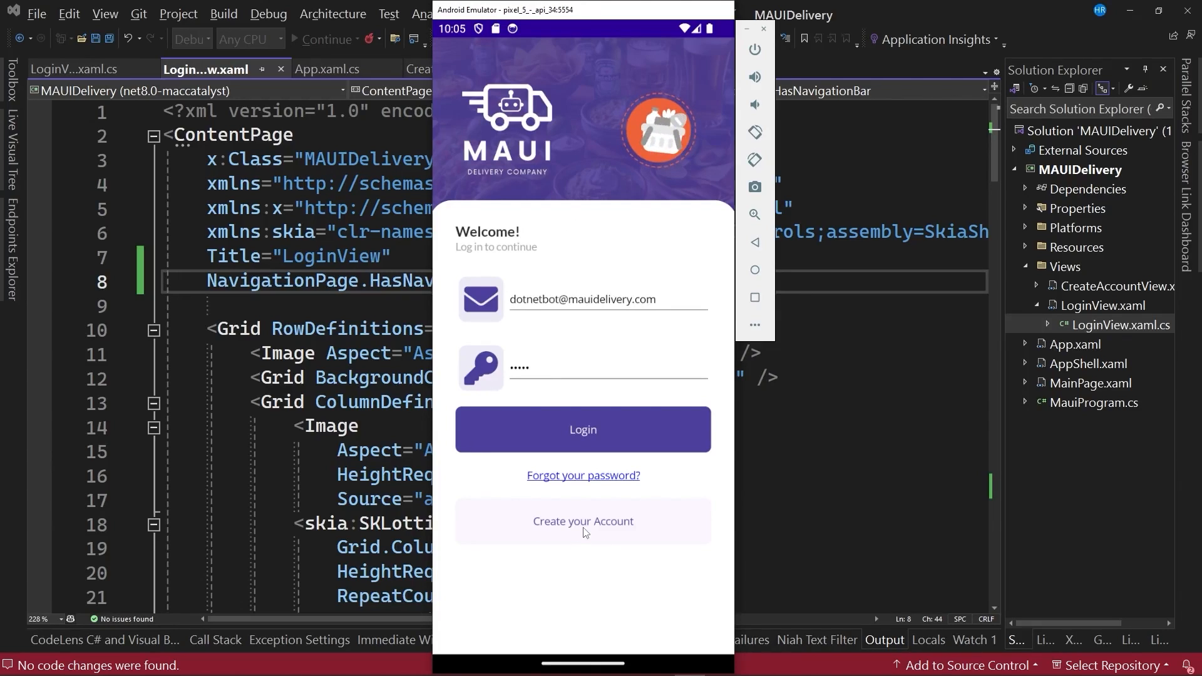
# Tap Create your Account in the emulator, then copy the HasNavigationBar="False" line into CreateAccountView.xaml.
pyautogui.click(582, 520)
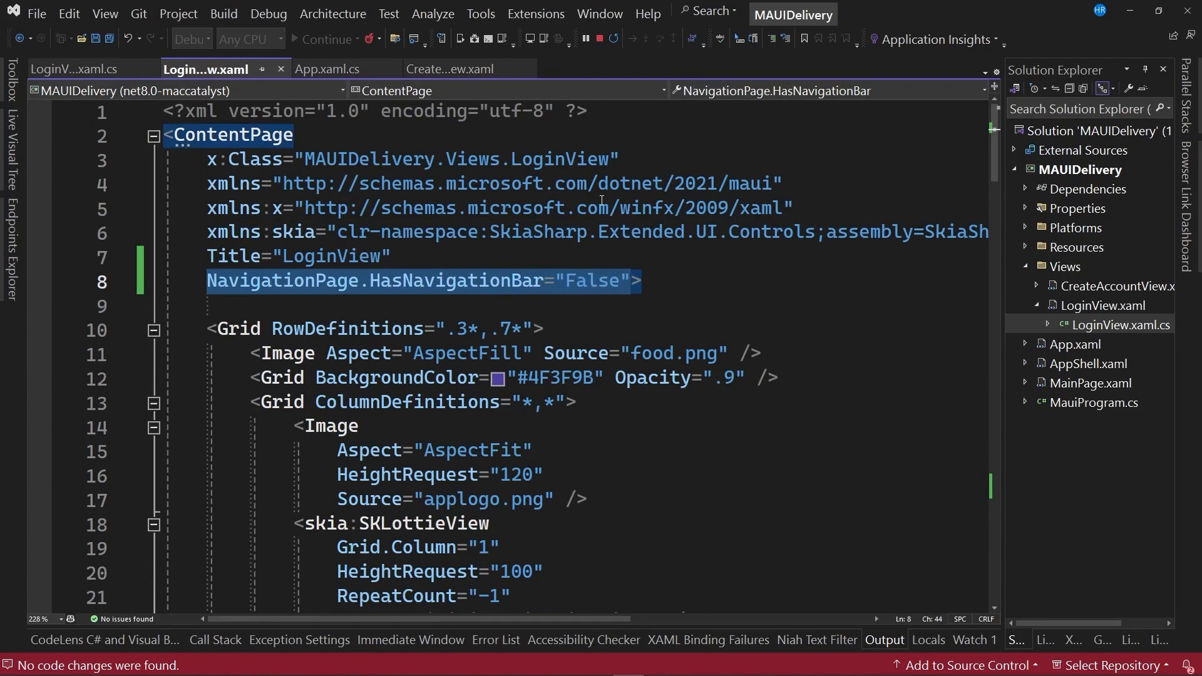
pyautogui.click(449, 69)
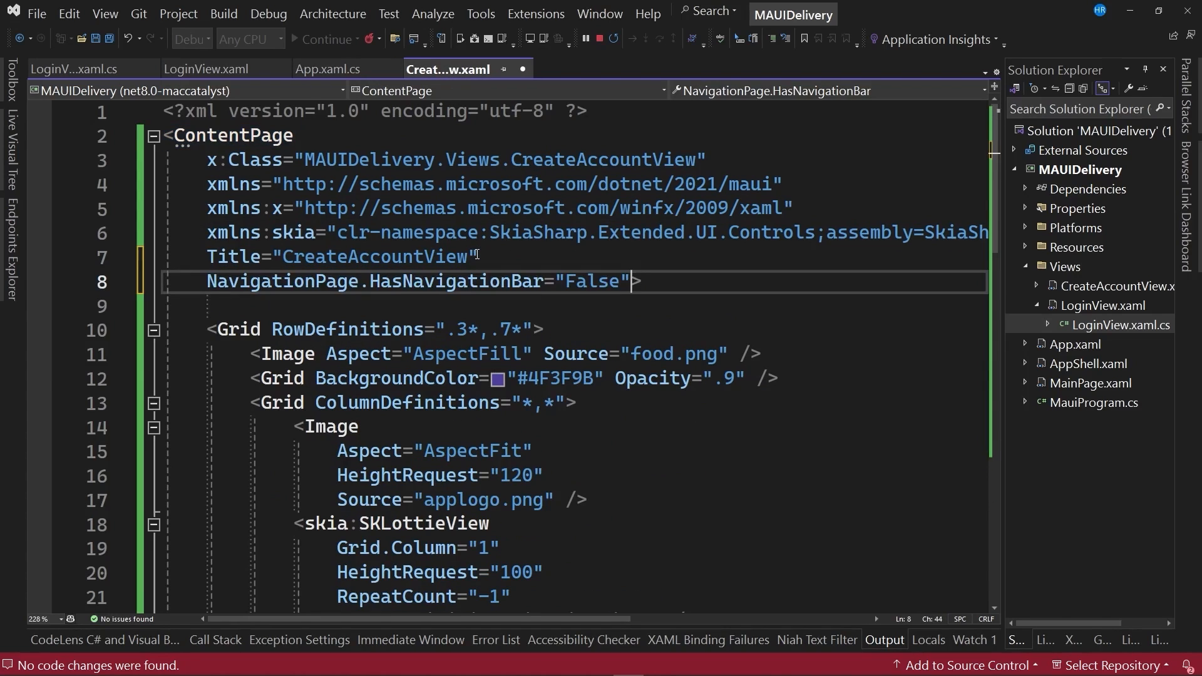